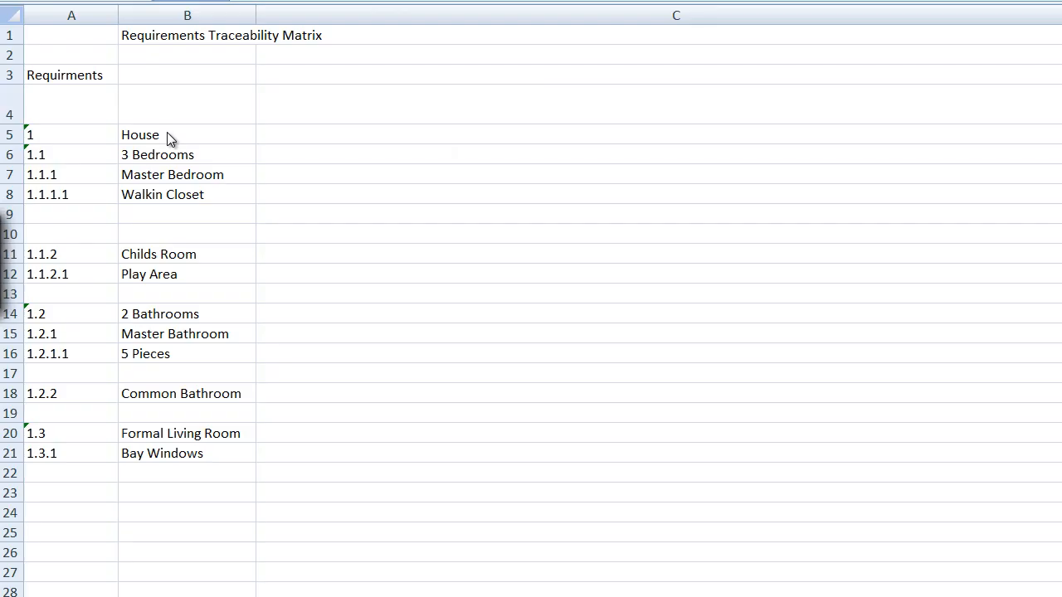
mouse_move(120, 239)
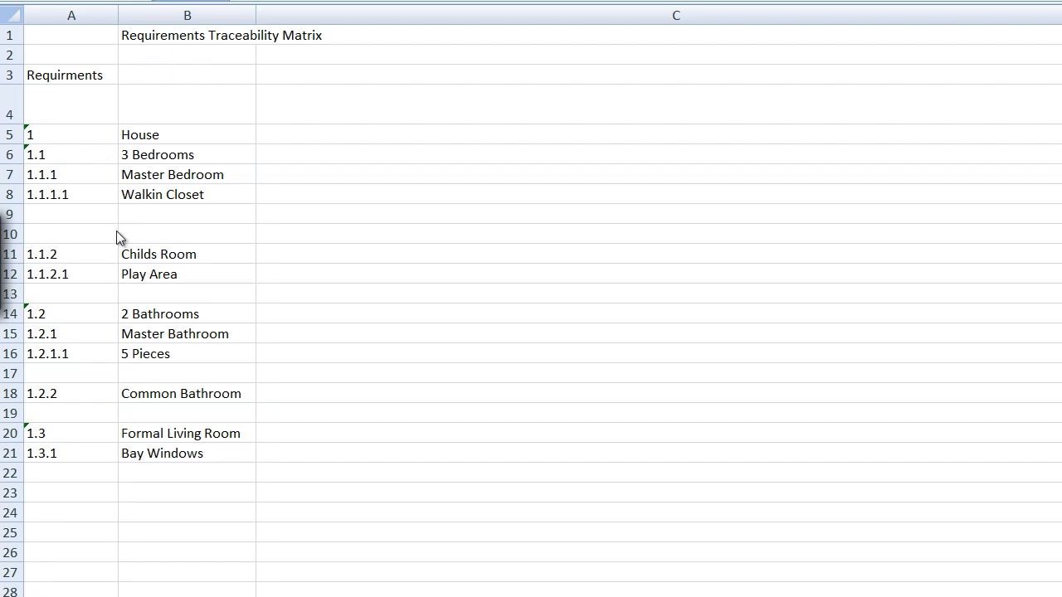
mouse_move(119, 258)
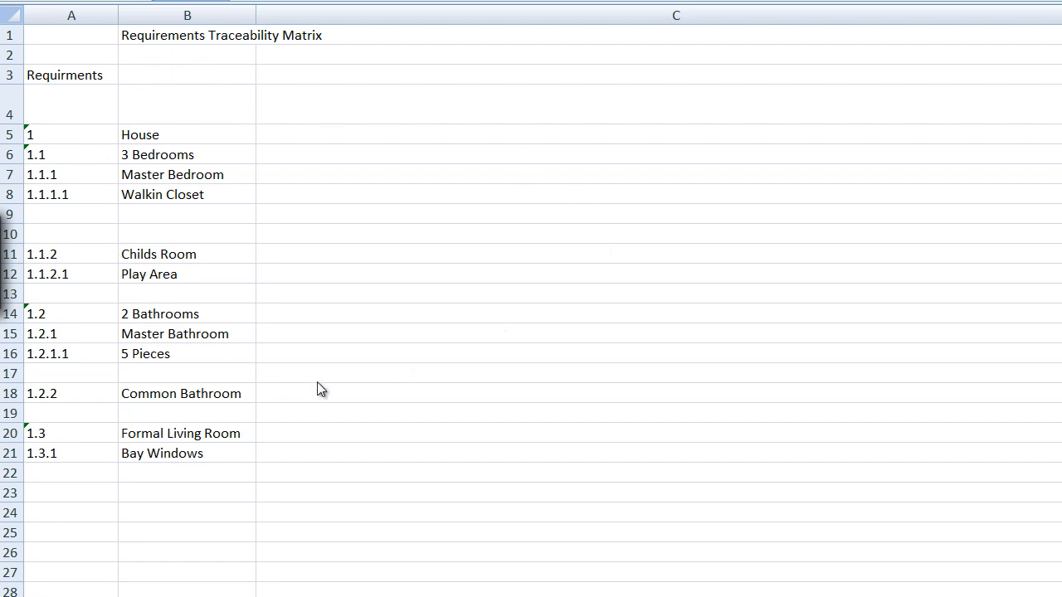
mouse_move(322, 382)
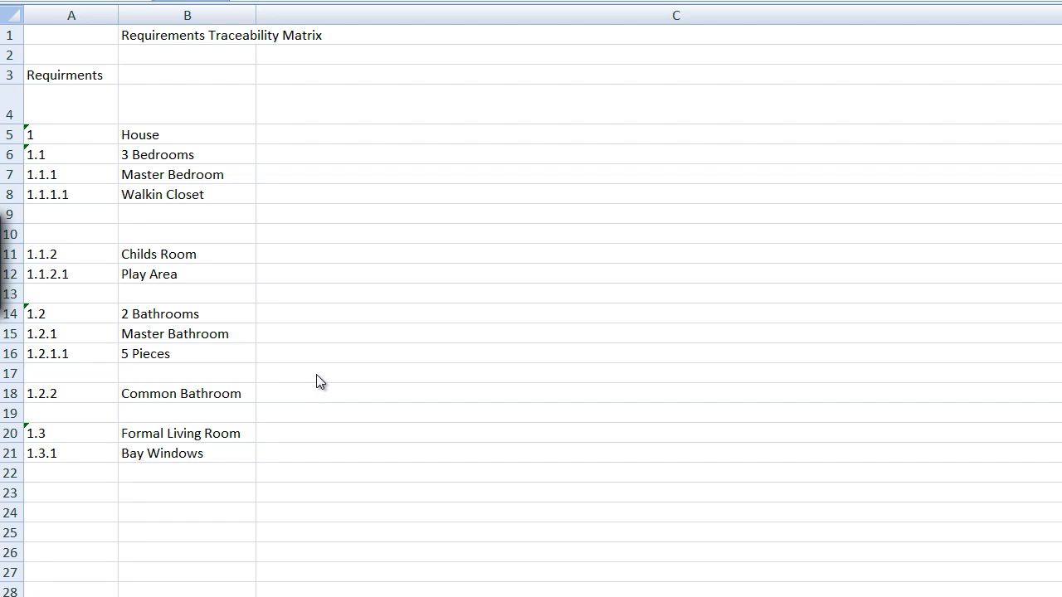
mouse_move(319, 384)
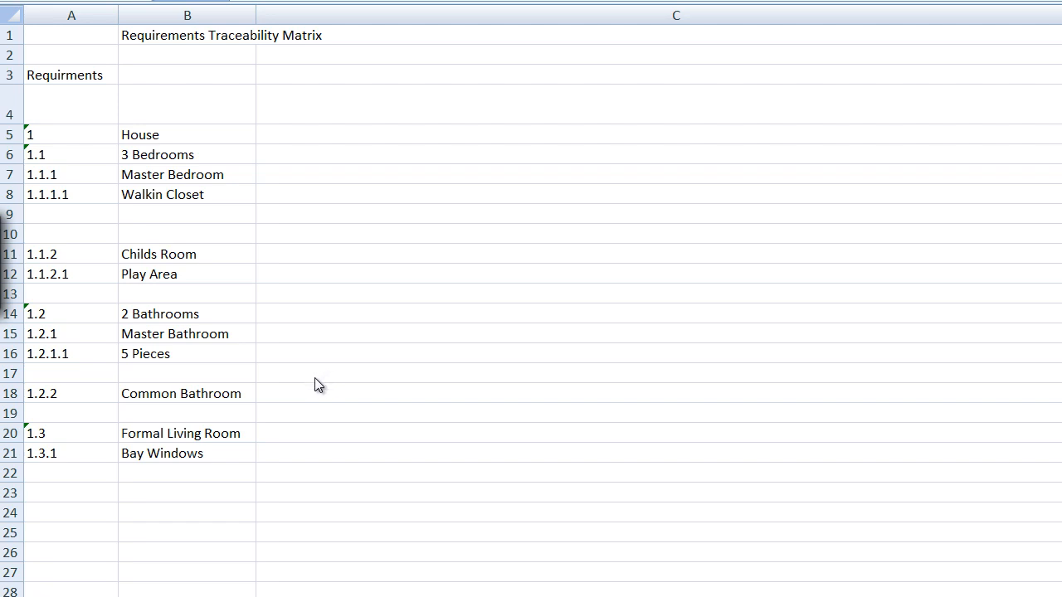
mouse_move(371, 338)
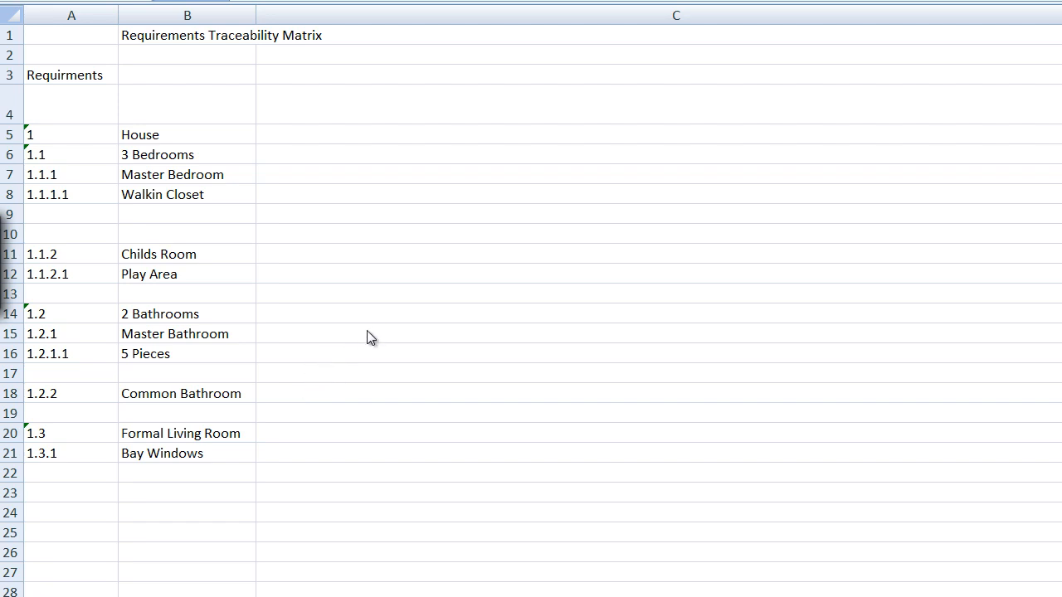
mouse_move(356, 358)
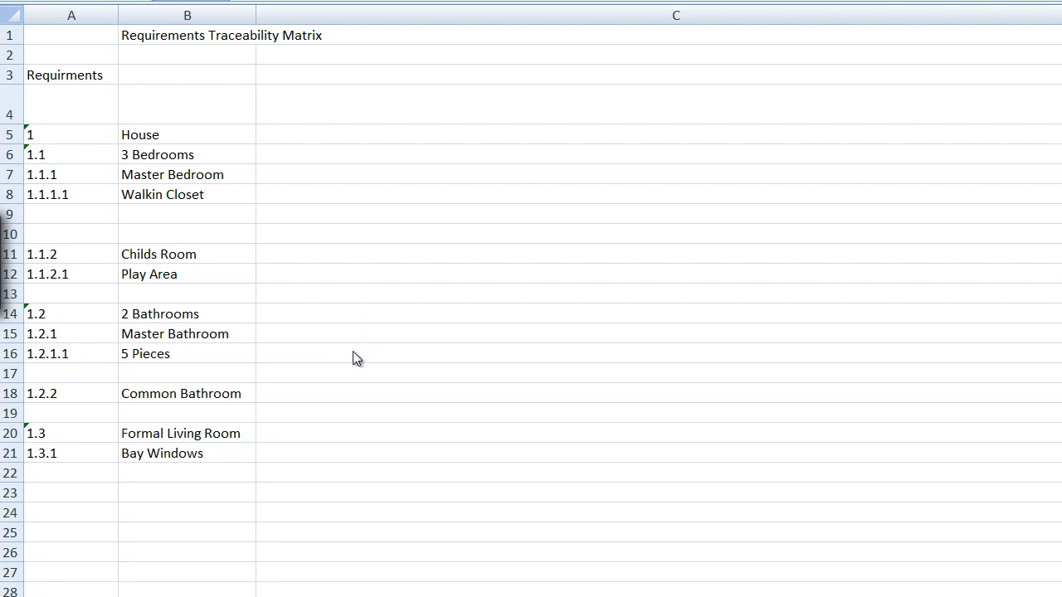
mouse_move(368, 342)
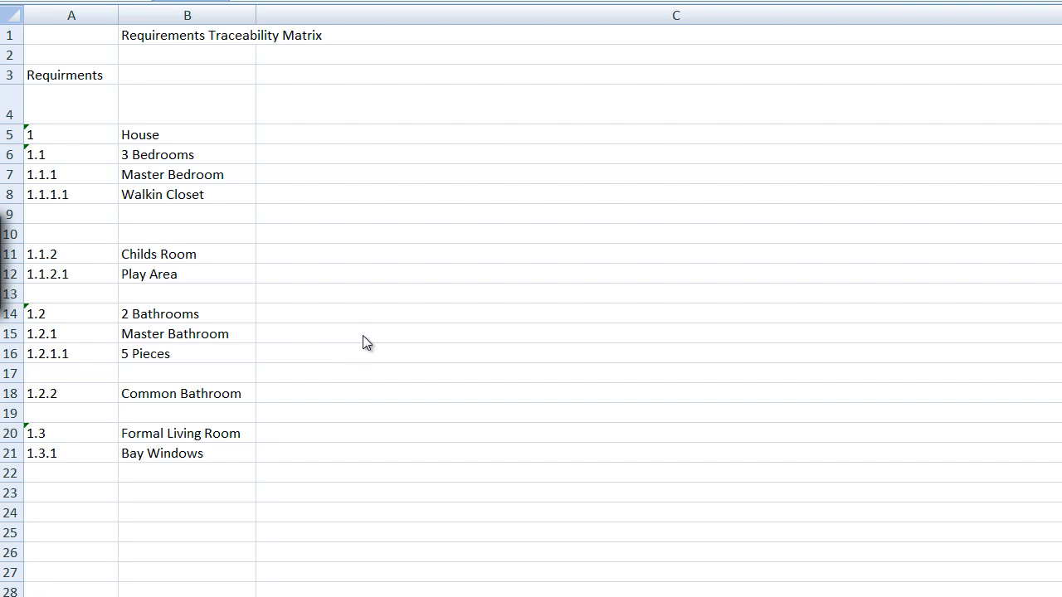
mouse_move(183, 375)
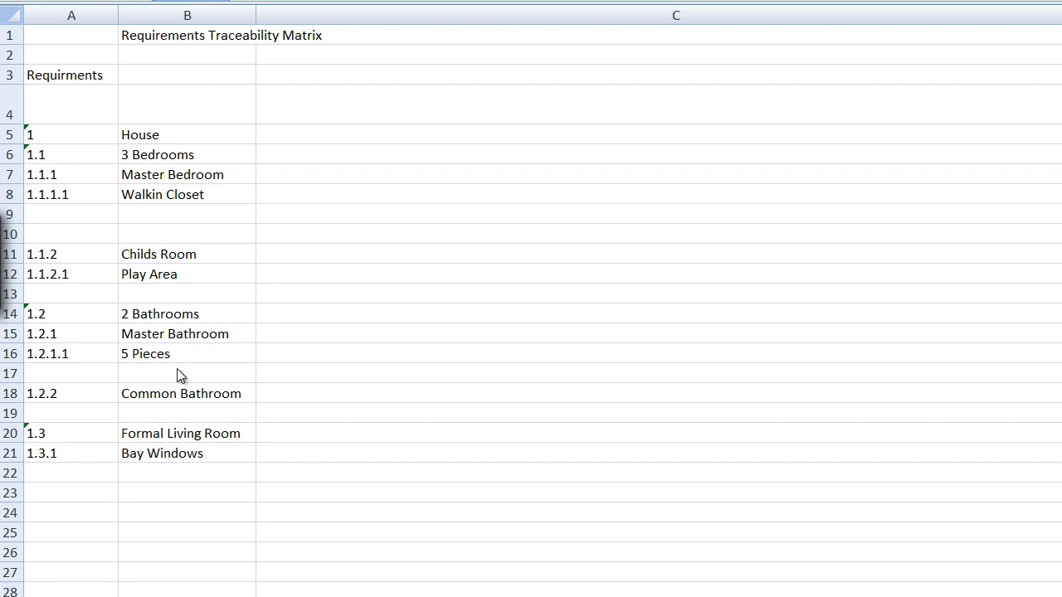
mouse_move(146, 41)
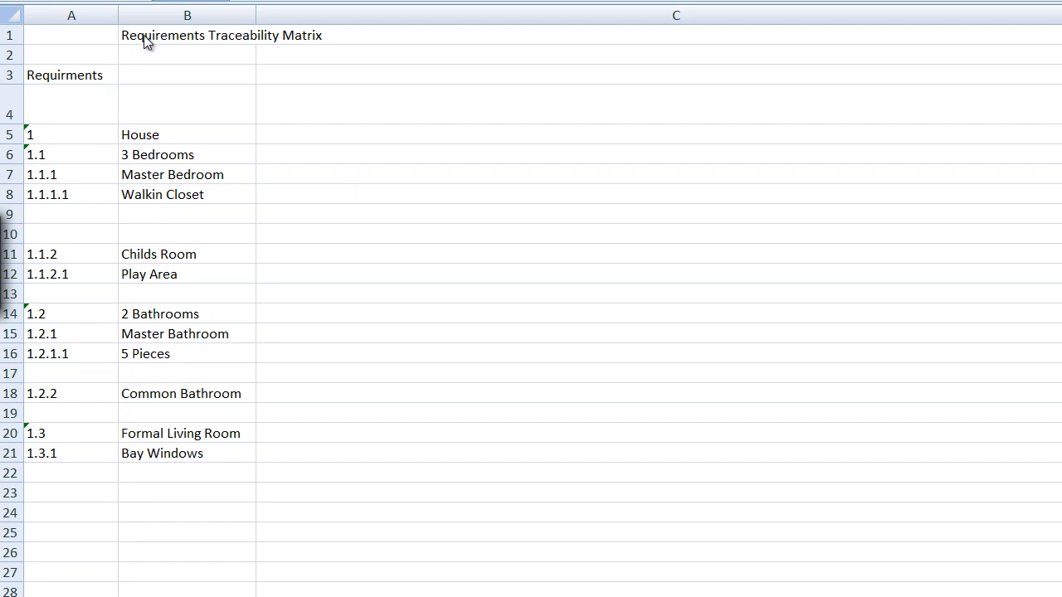
mouse_move(317, 39)
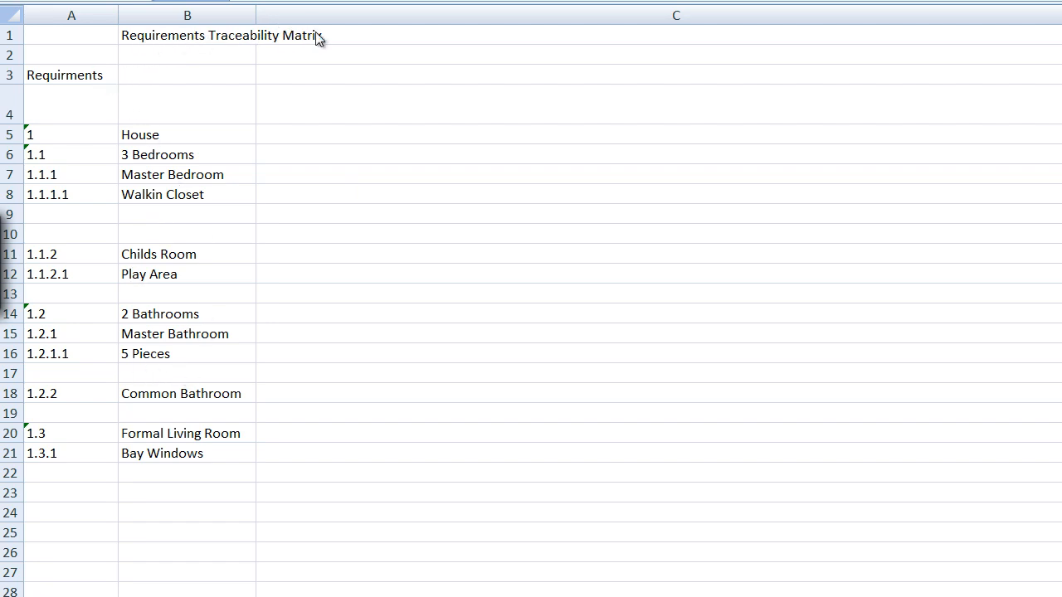
mouse_move(86, 110)
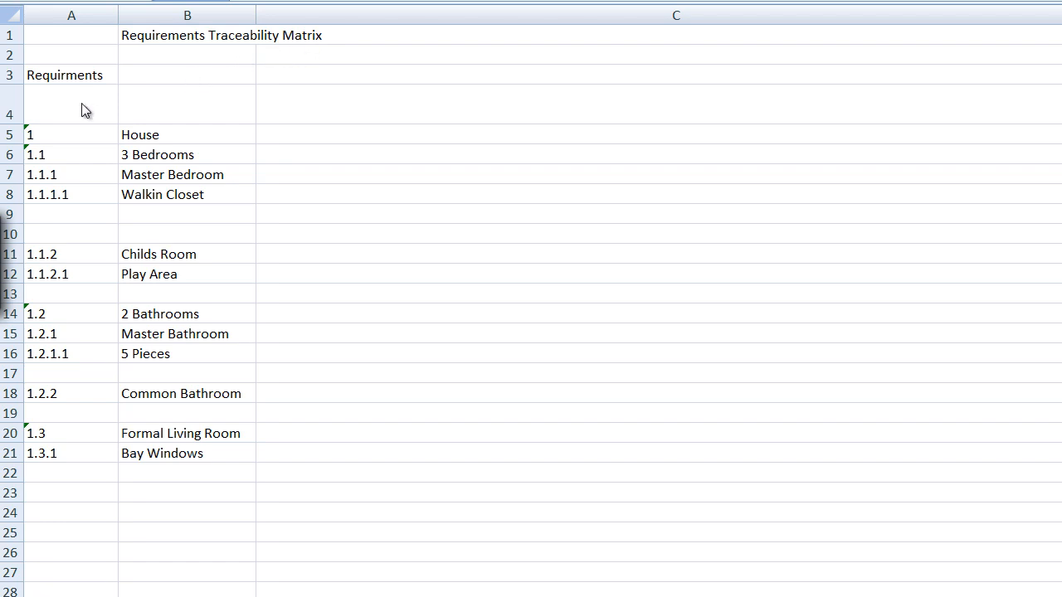
mouse_move(106, 428)
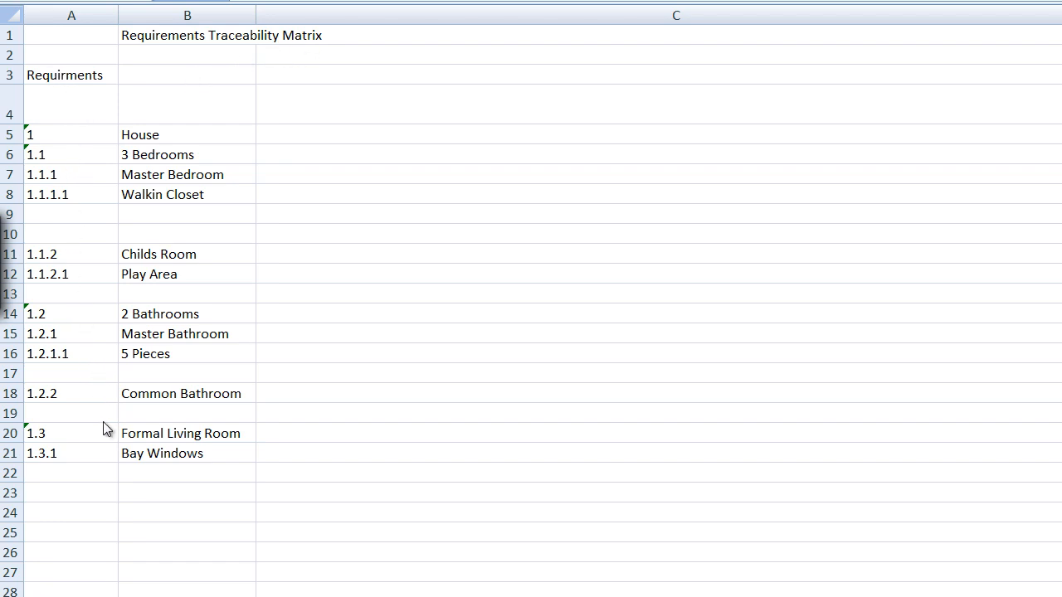
mouse_move(53, 146)
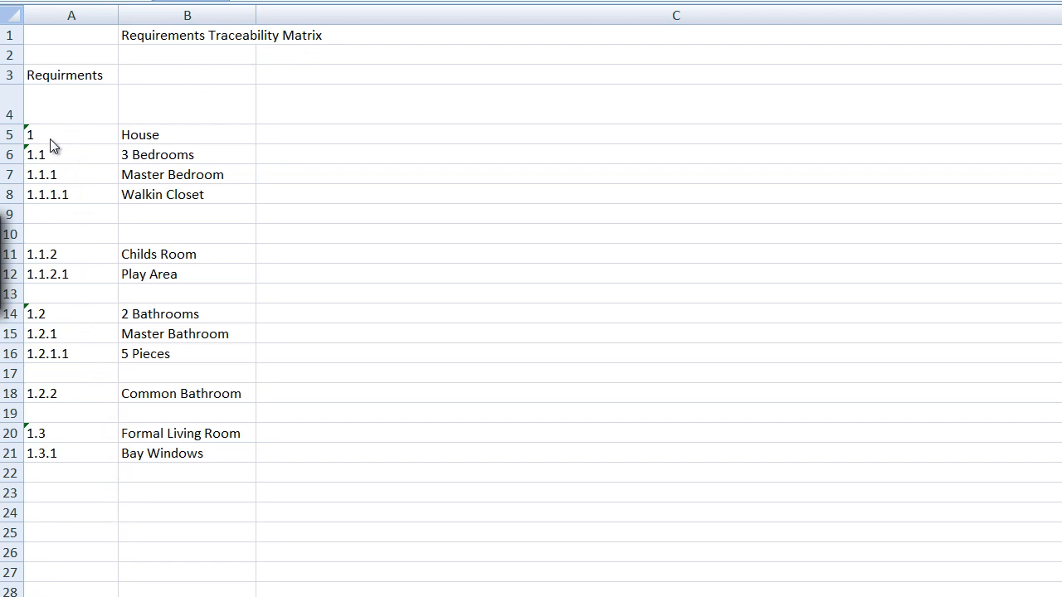
mouse_move(54, 152)
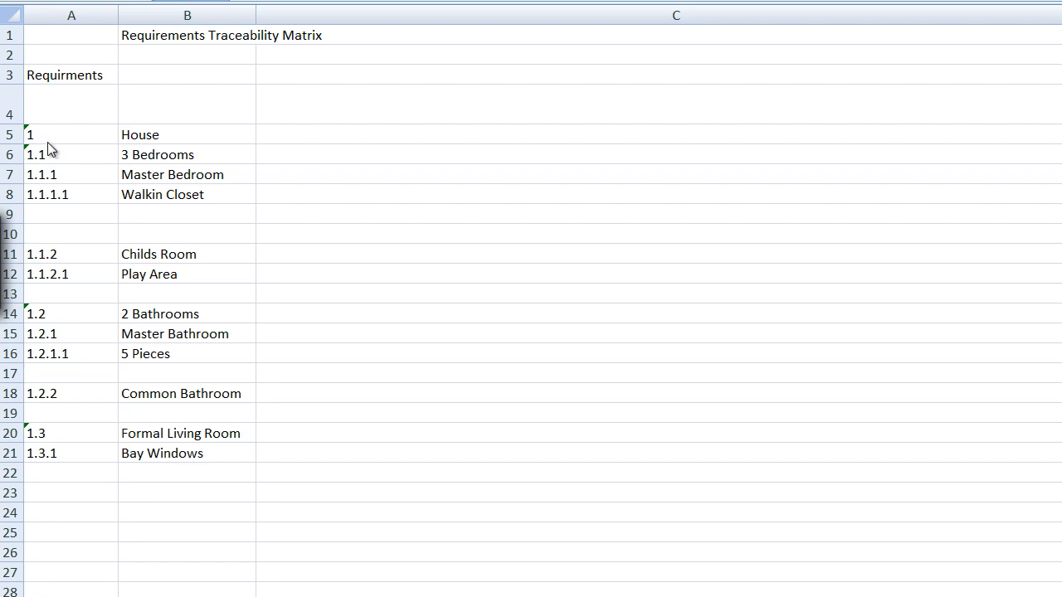
mouse_move(191, 142)
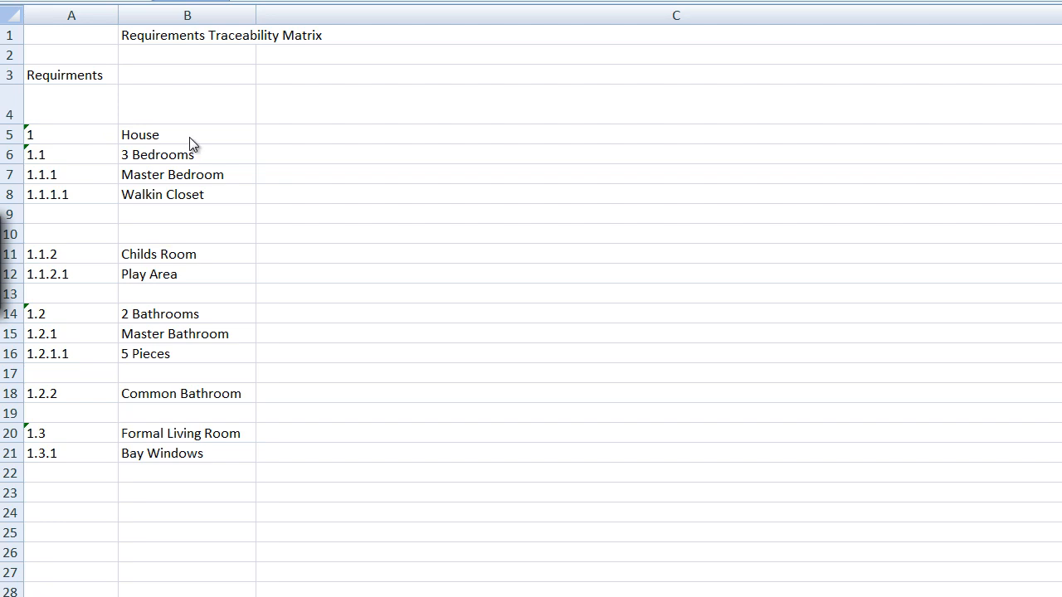
mouse_move(184, 150)
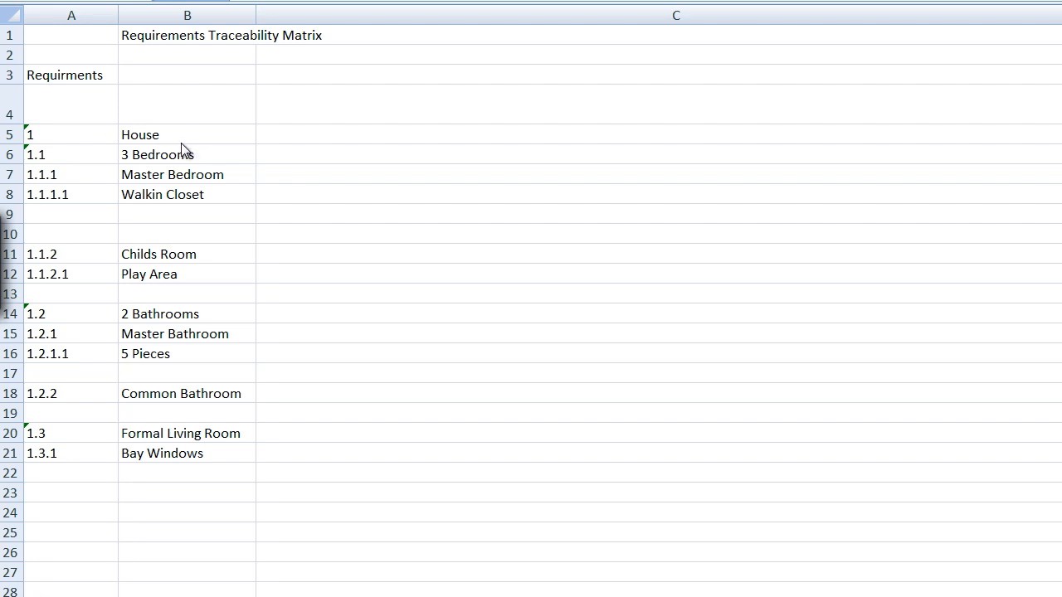
mouse_move(174, 157)
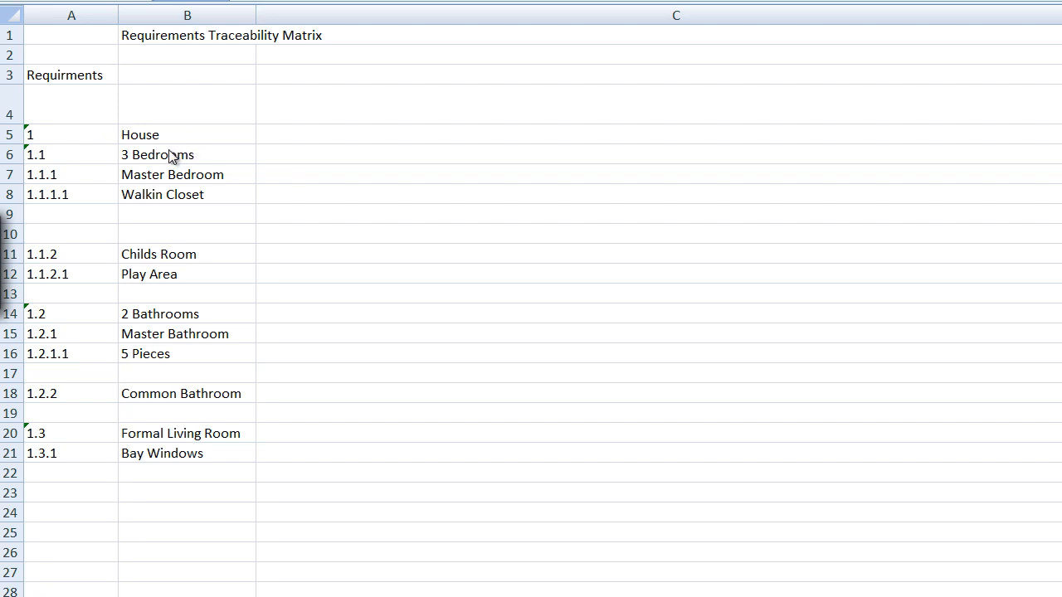
mouse_move(162, 158)
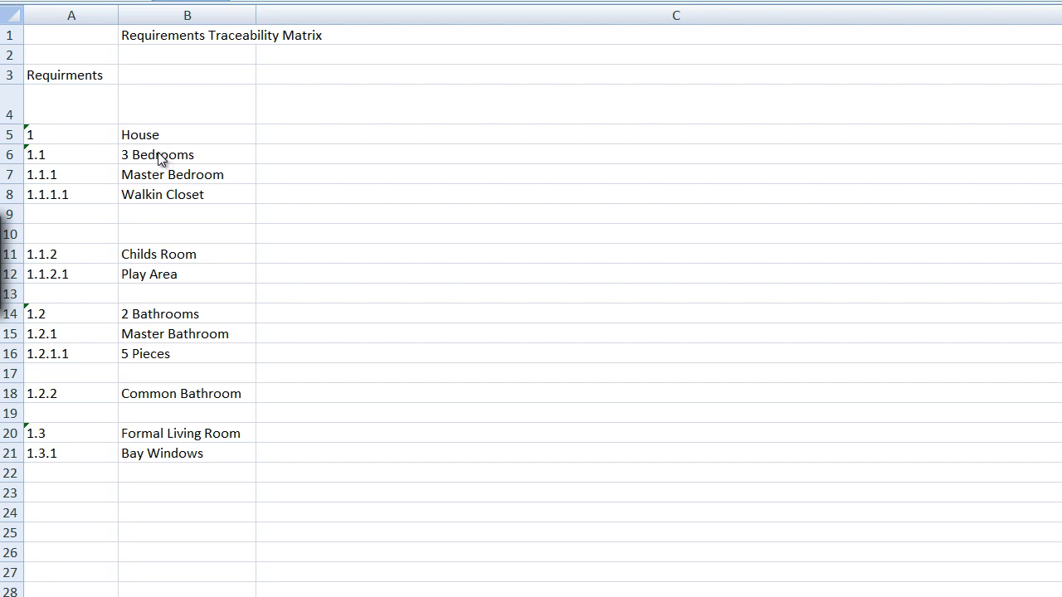
mouse_move(118, 173)
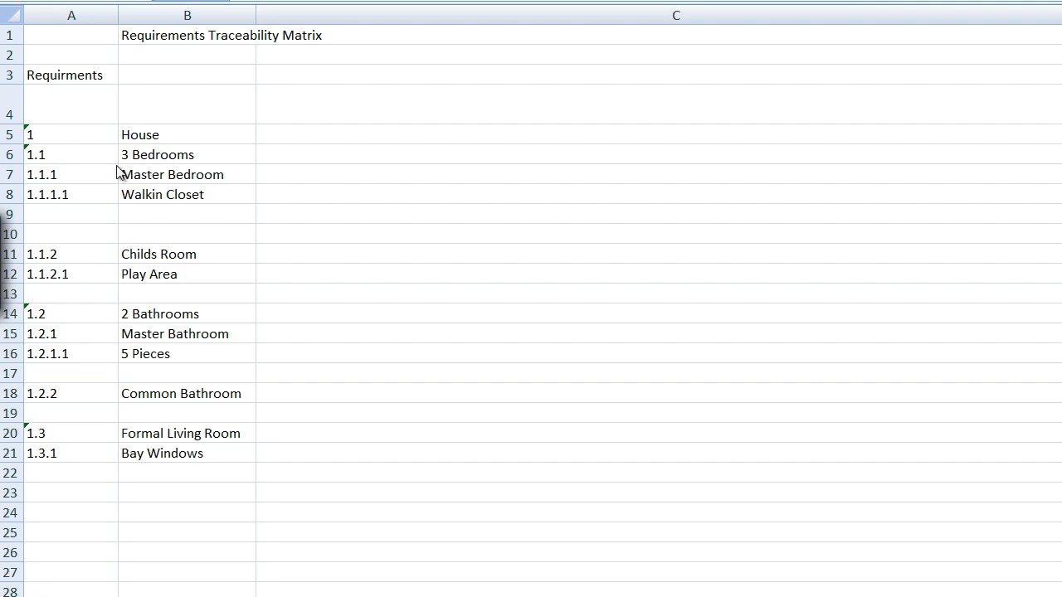
mouse_move(53, 169)
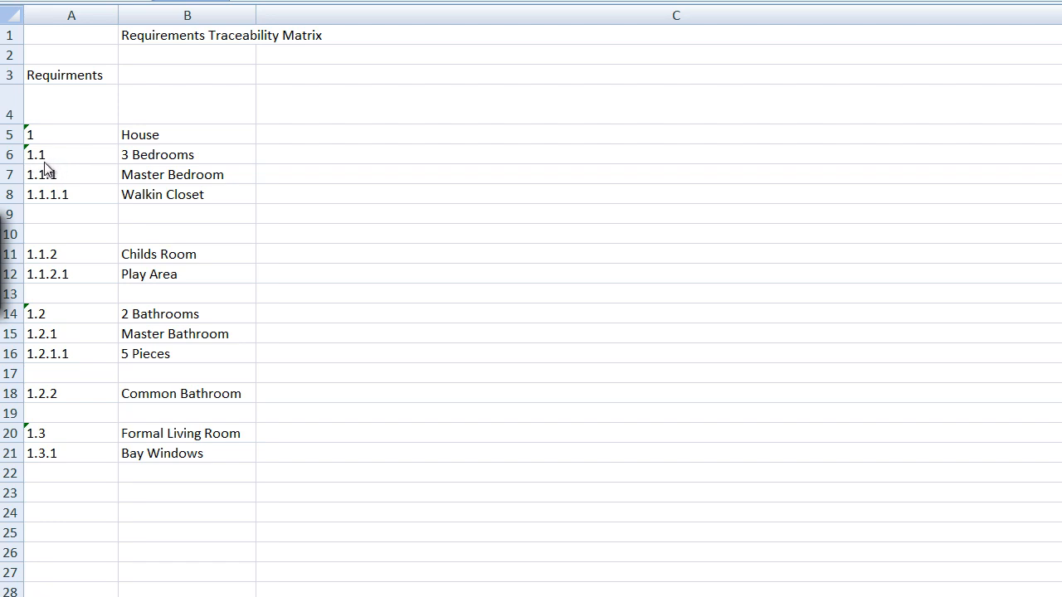
mouse_move(48, 169)
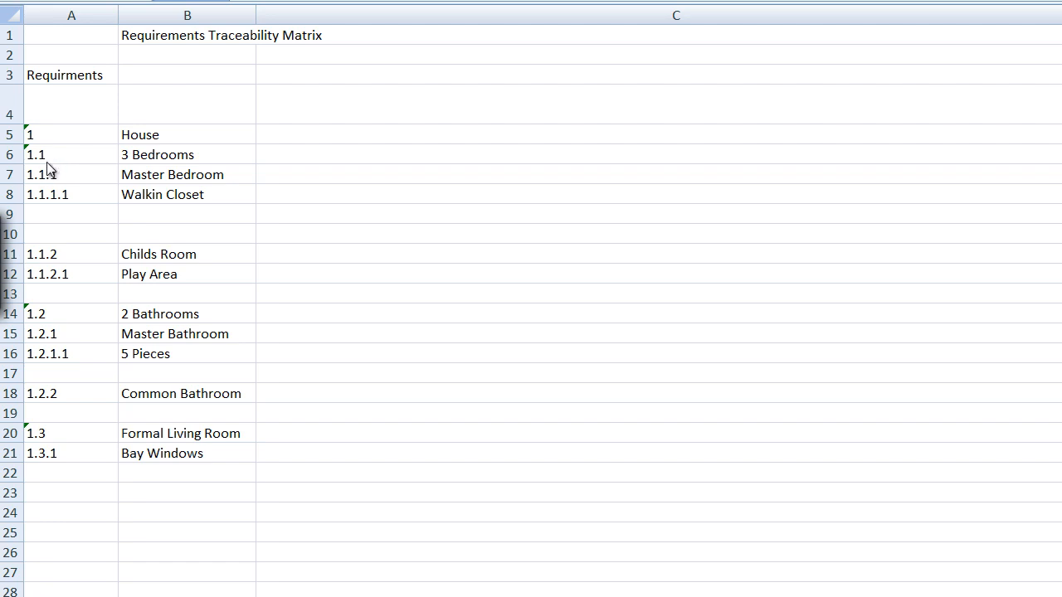
mouse_move(40, 174)
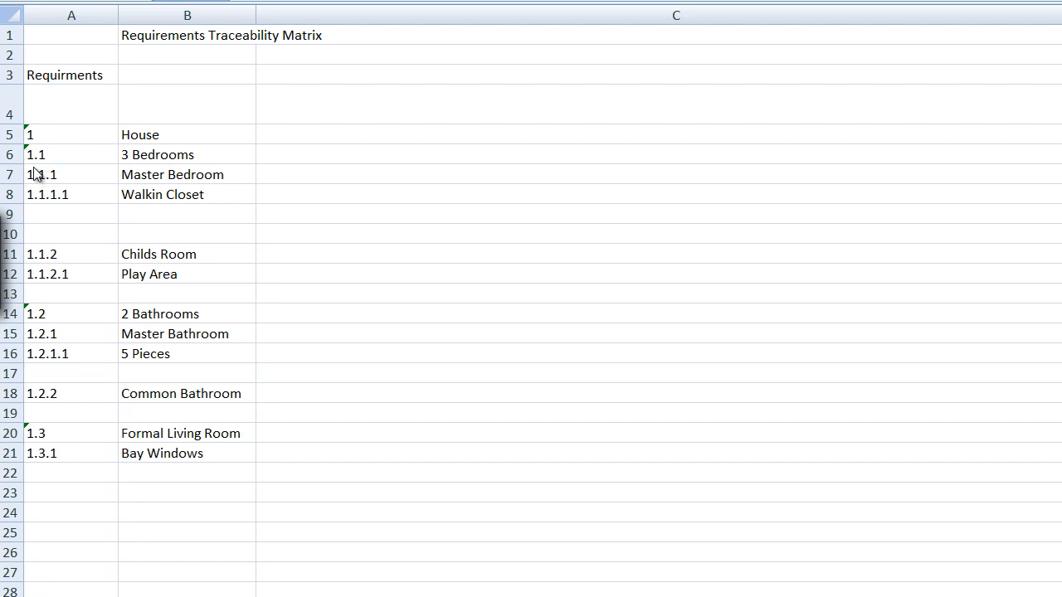
mouse_move(119, 348)
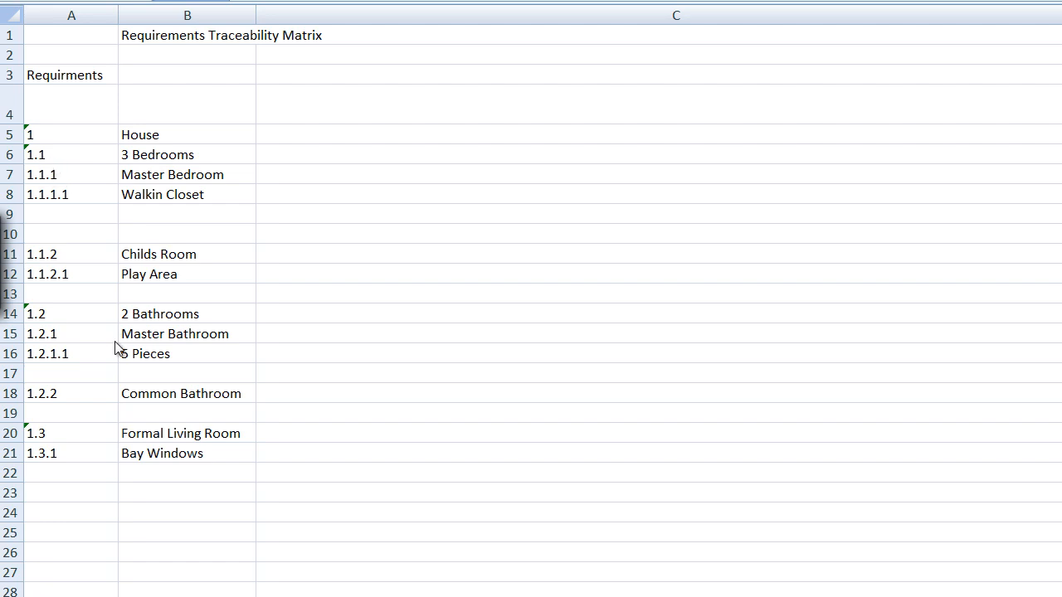
mouse_move(156, 323)
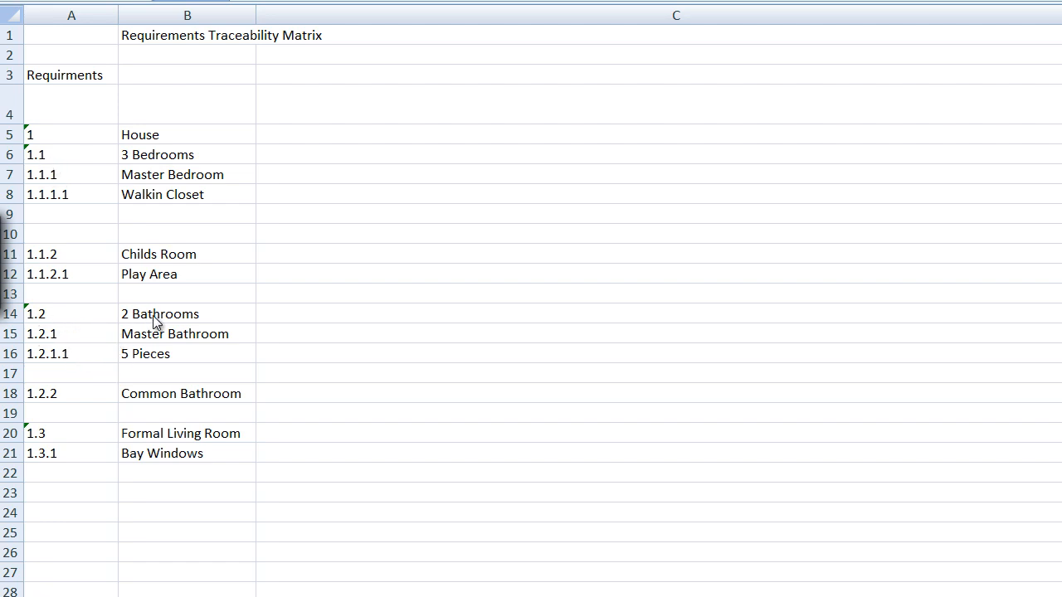
mouse_move(3, 454)
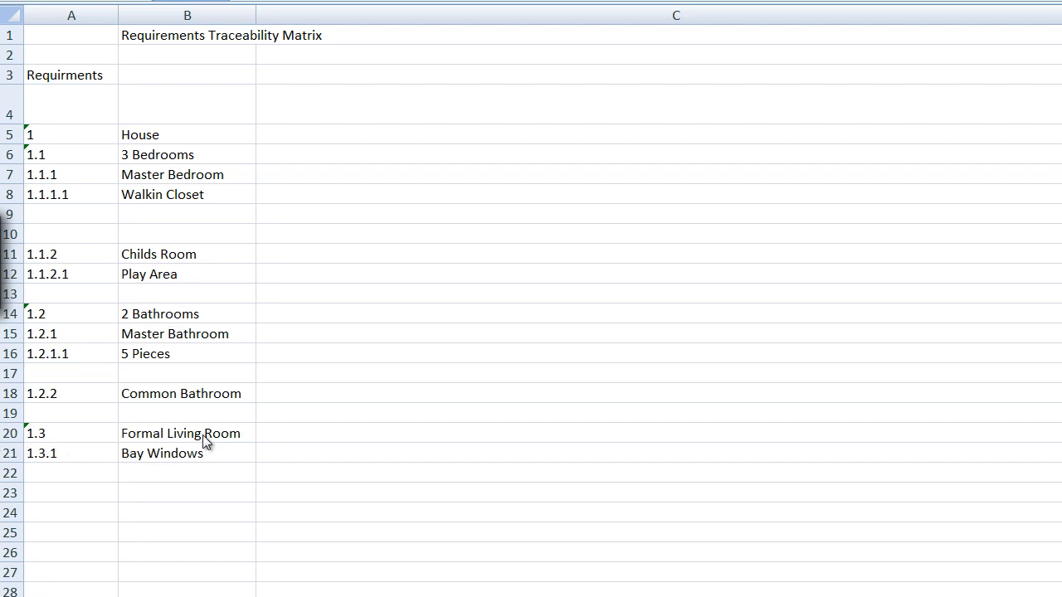
mouse_move(67, 513)
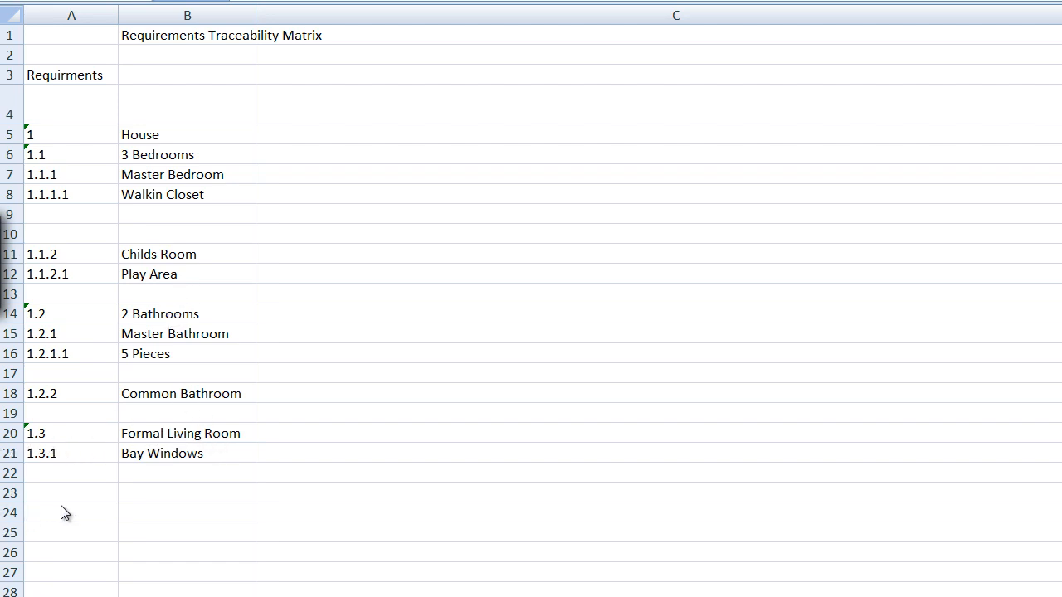
mouse_move(198, 527)
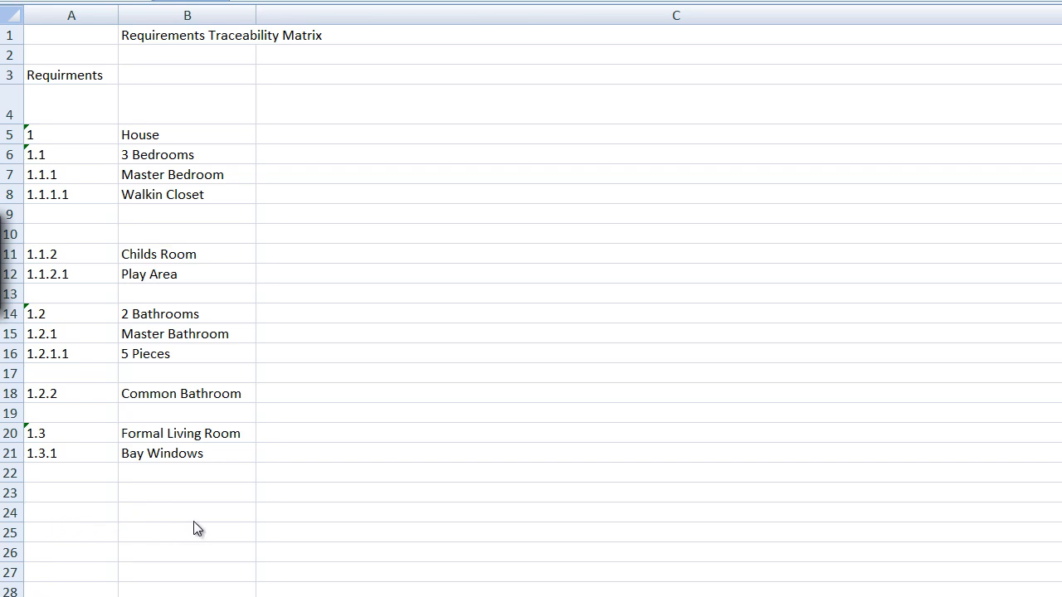
mouse_move(116, 465)
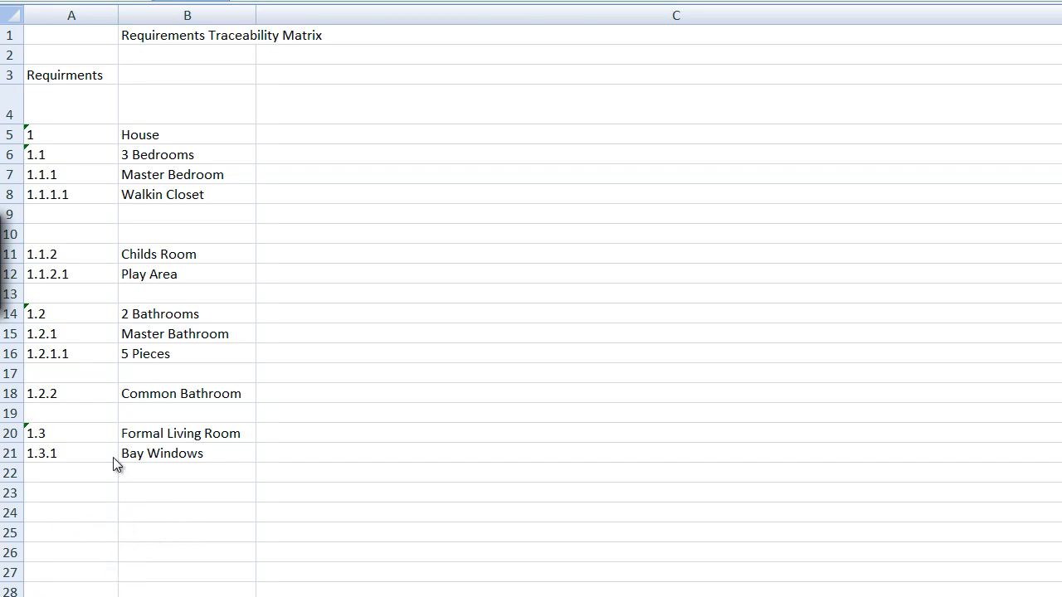
mouse_move(90, 156)
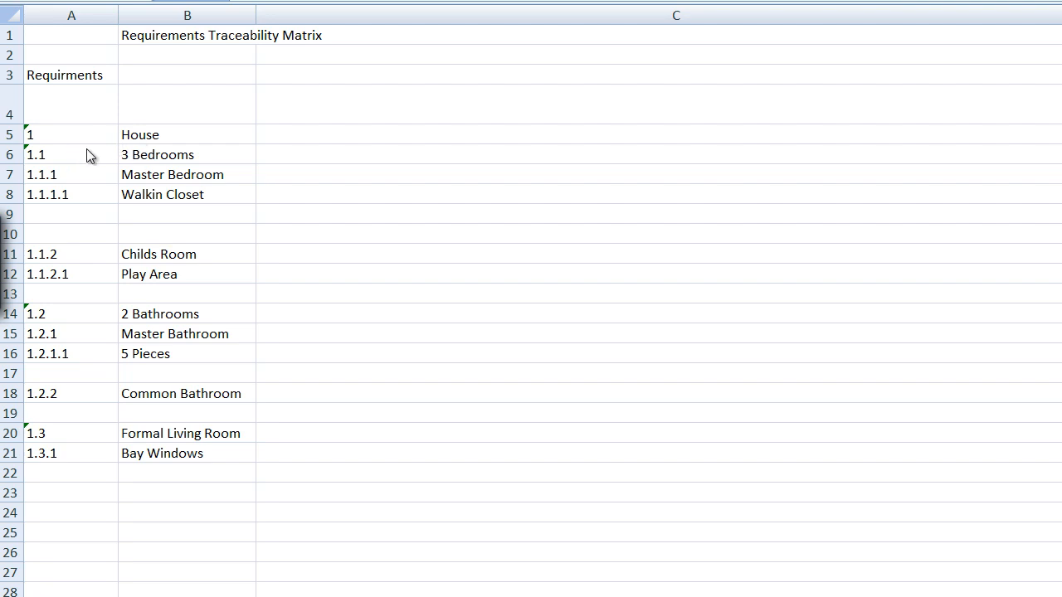
mouse_move(170, 162)
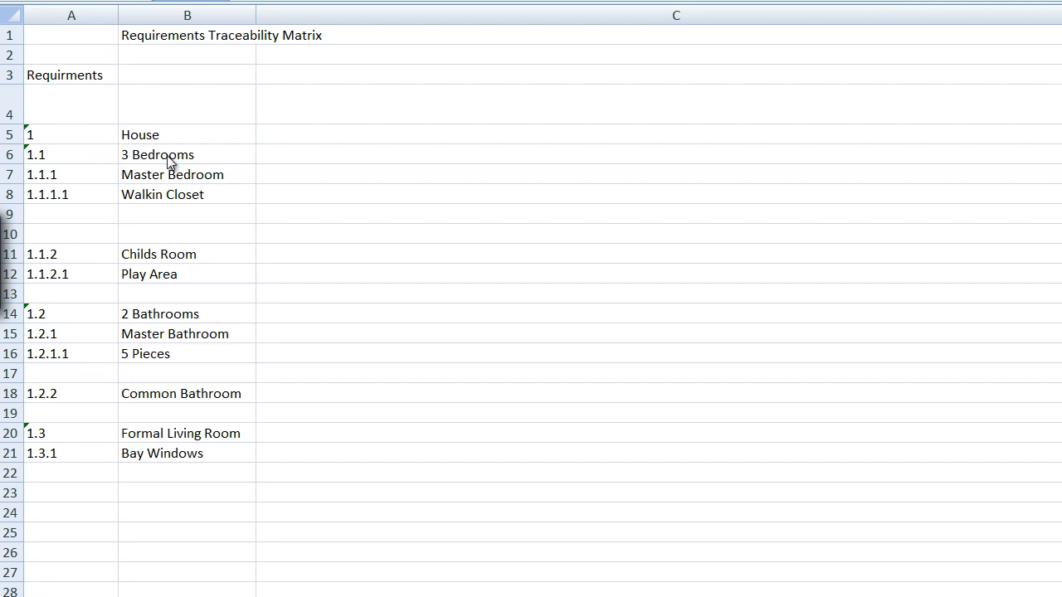
mouse_move(169, 163)
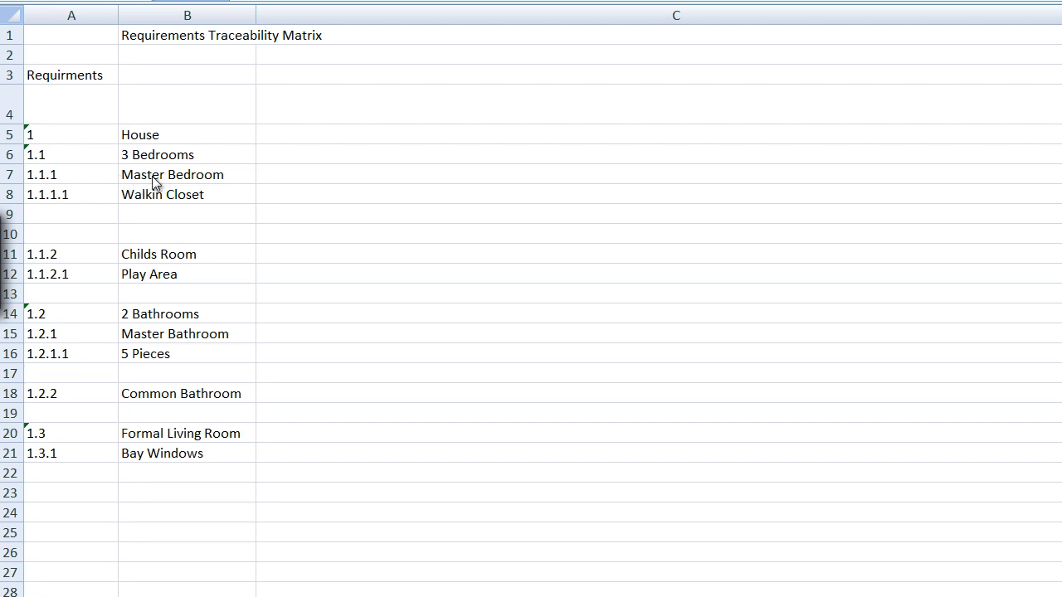
mouse_move(100, 180)
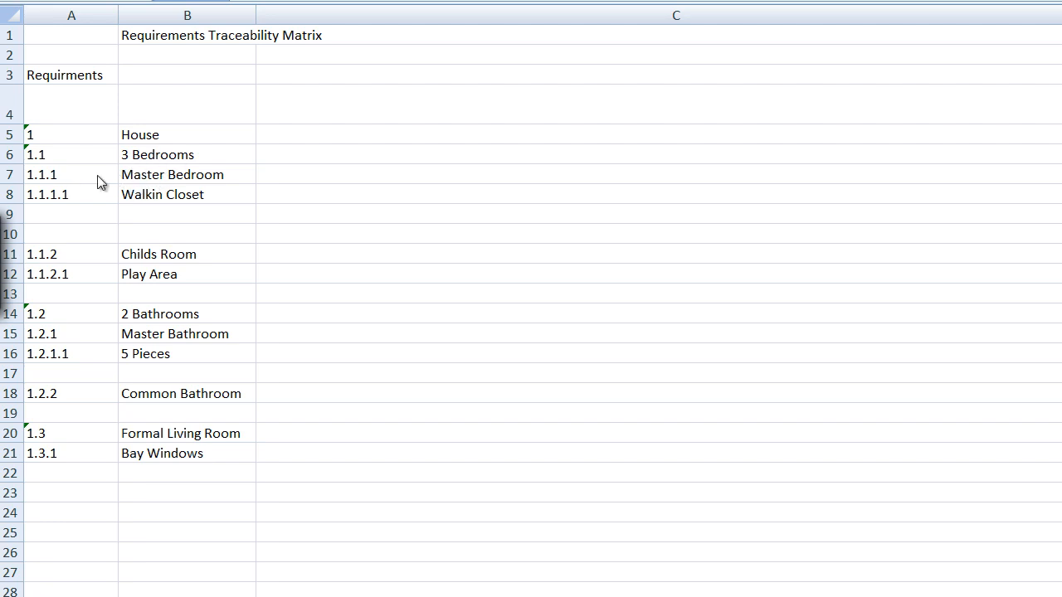
mouse_move(149, 184)
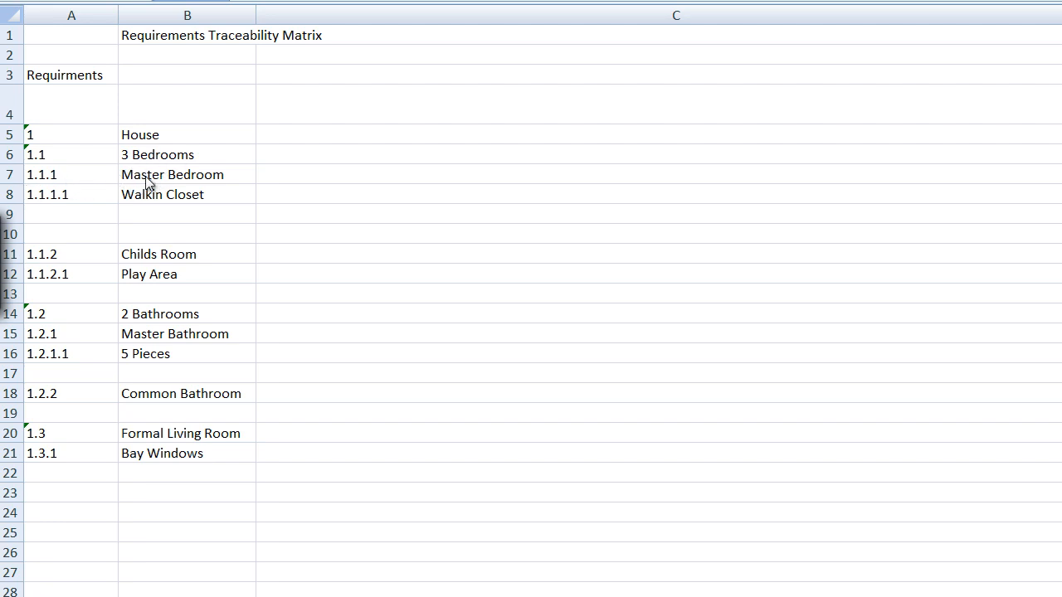
mouse_move(42, 272)
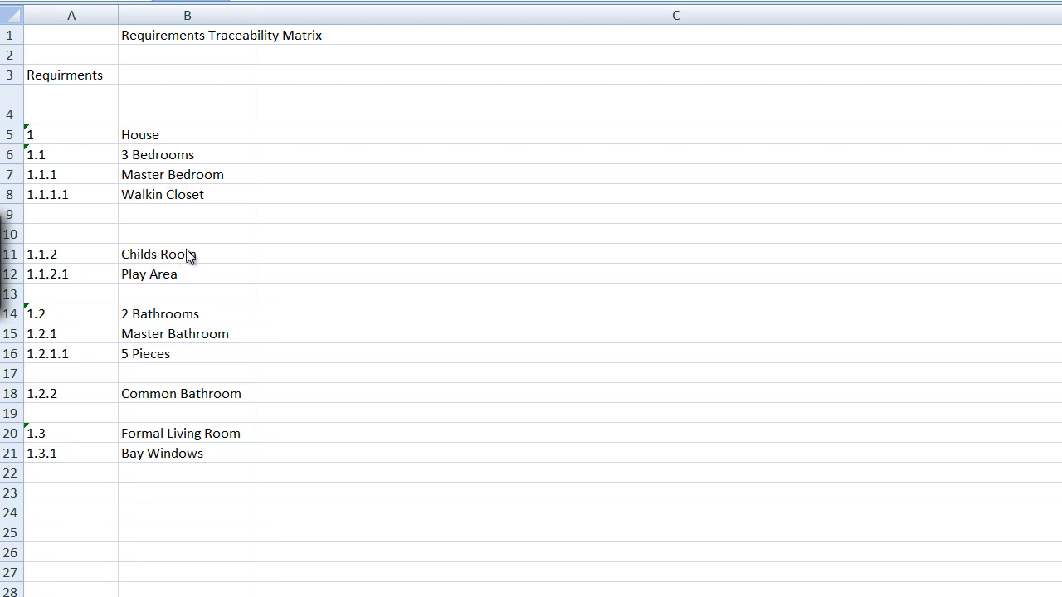
mouse_move(166, 295)
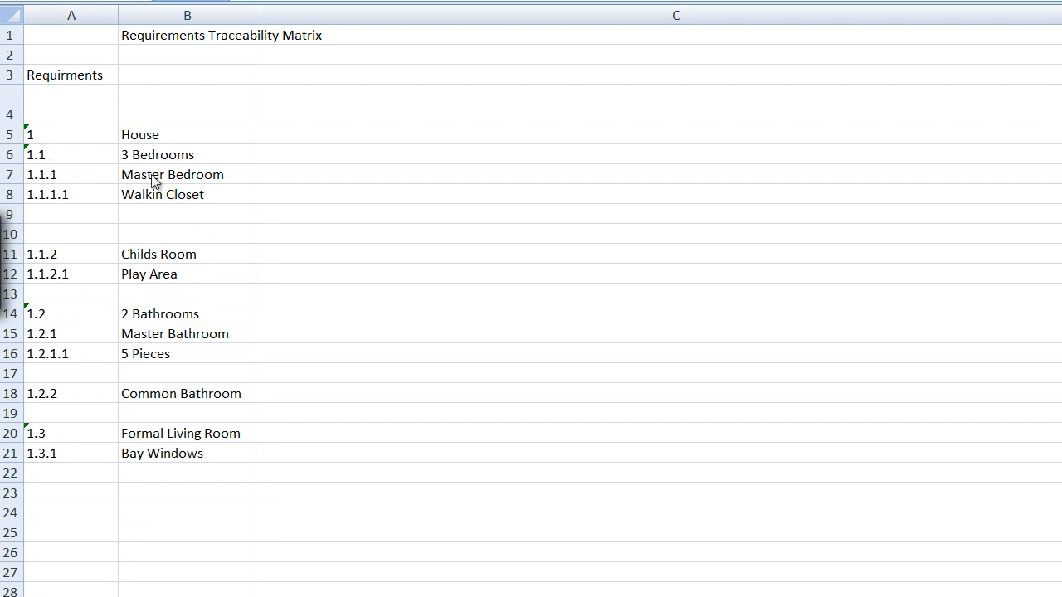
mouse_move(44, 209)
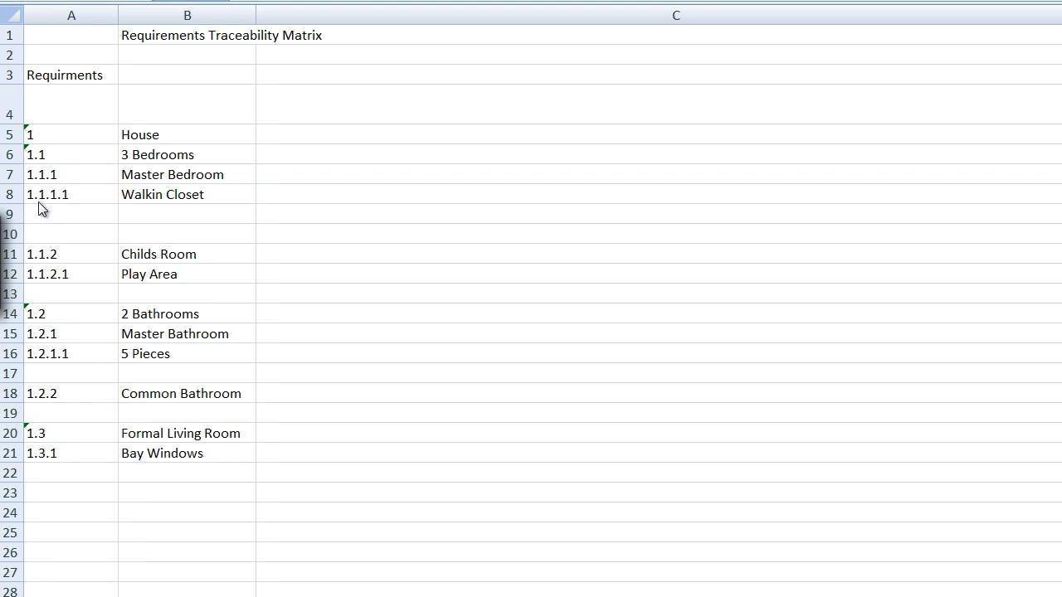
mouse_move(136, 204)
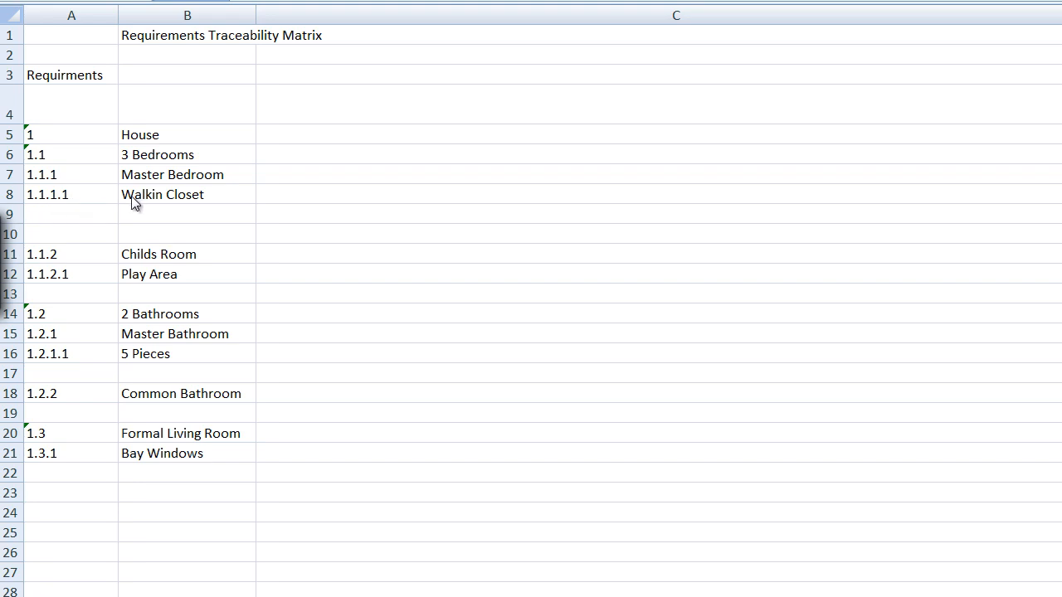
mouse_move(196, 194)
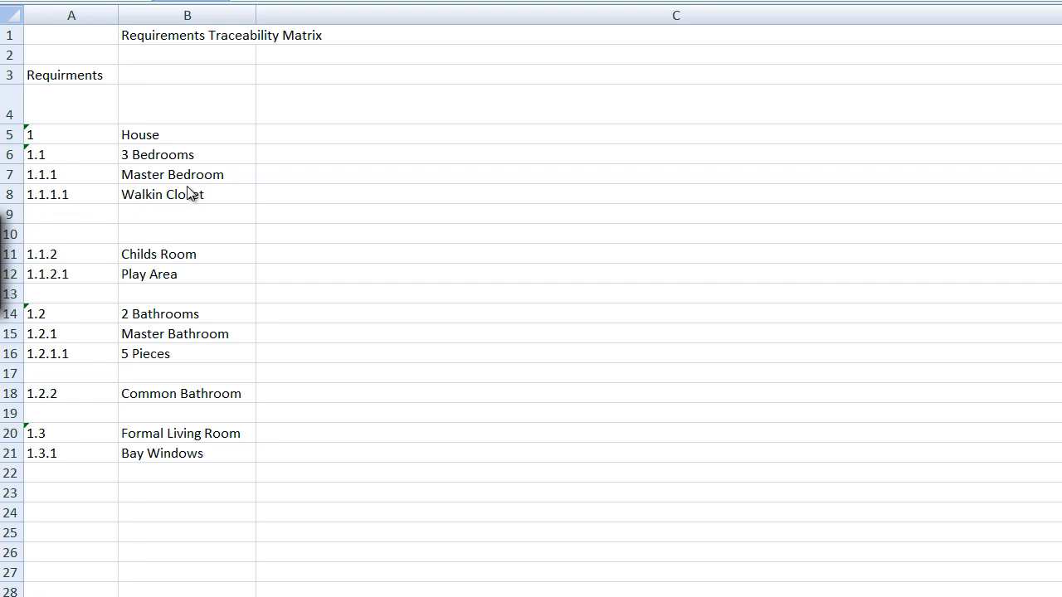
mouse_move(114, 347)
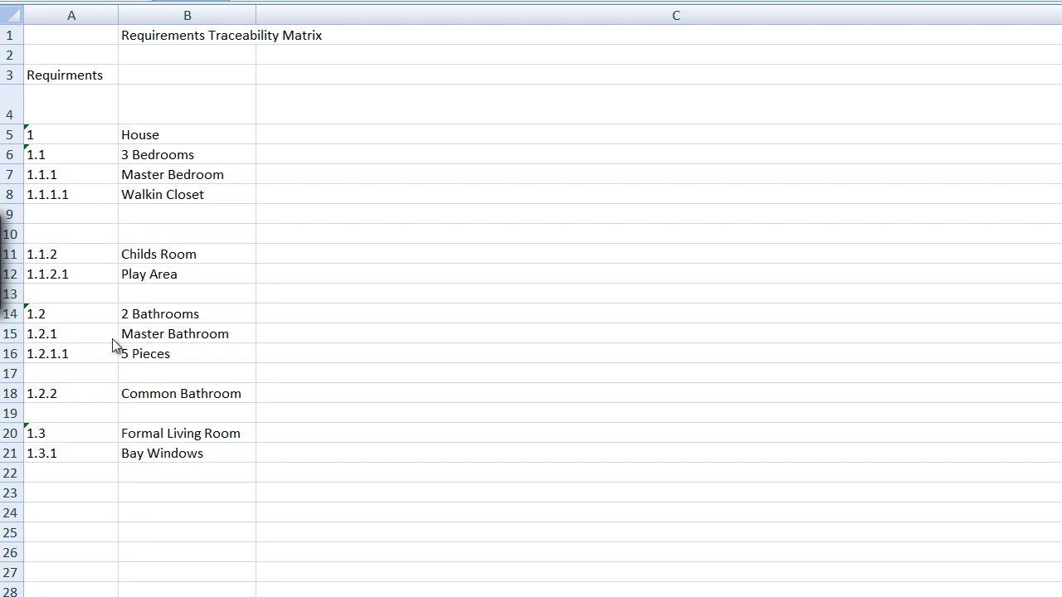
mouse_move(116, 365)
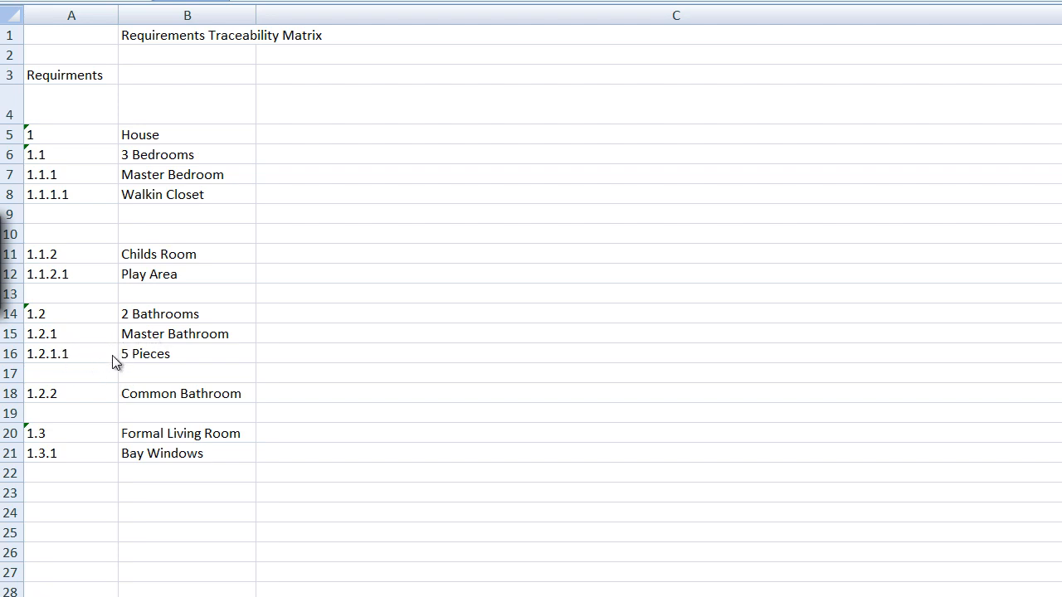
mouse_move(164, 367)
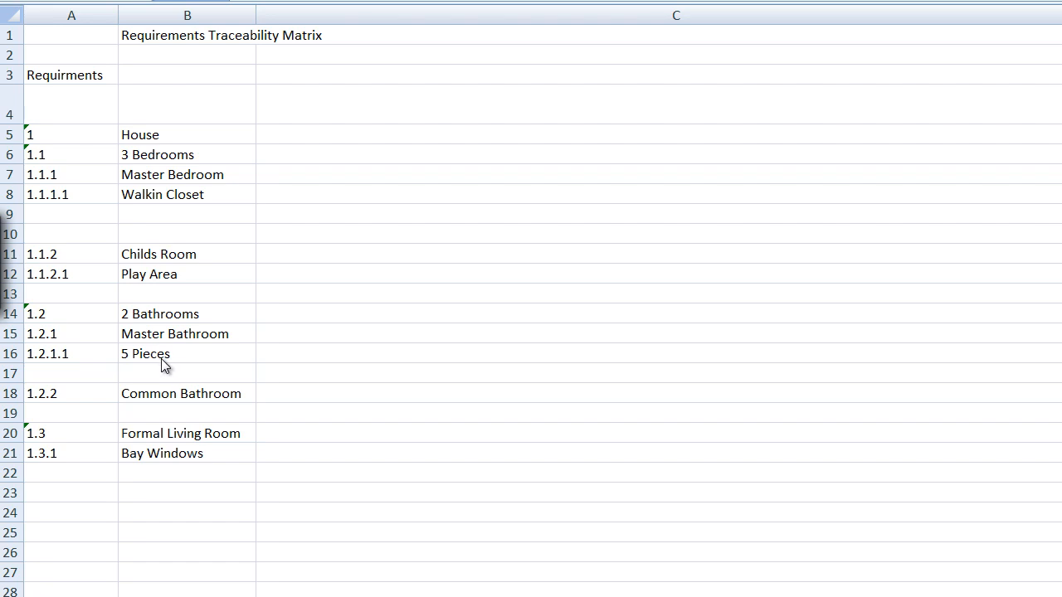
mouse_move(189, 64)
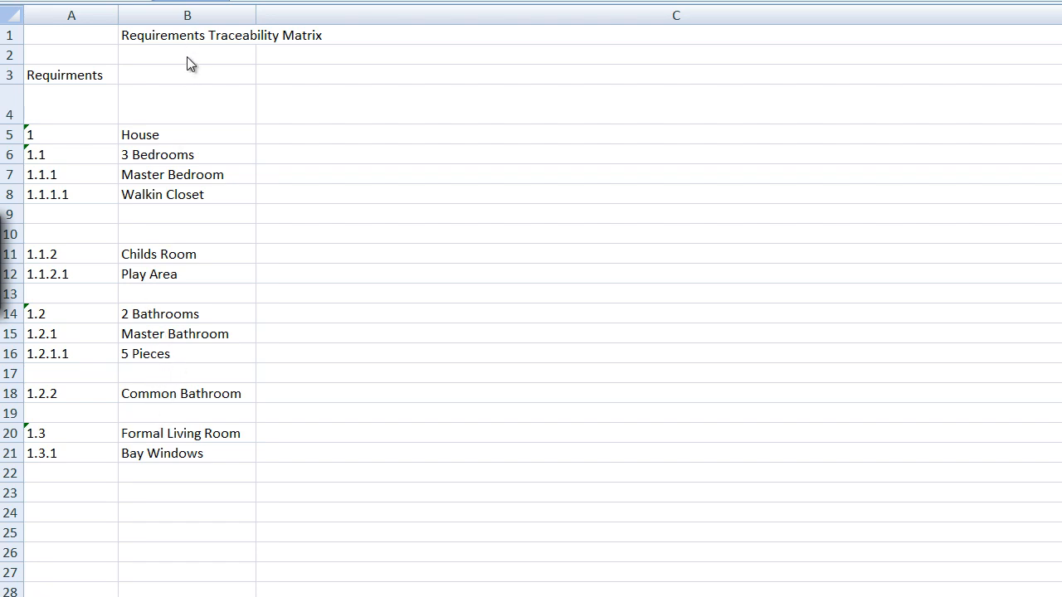
mouse_move(181, 596)
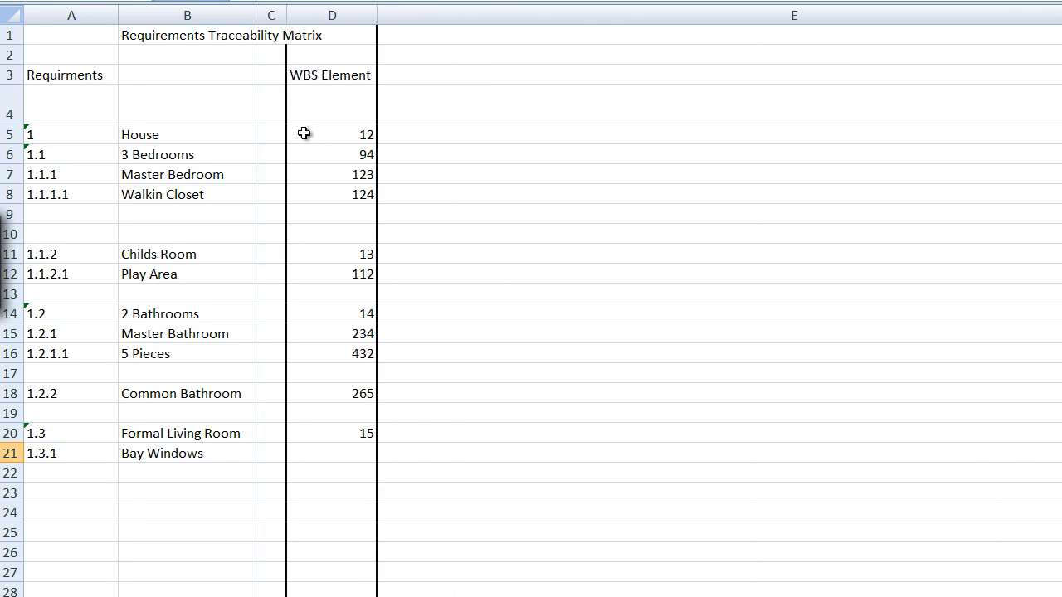
mouse_move(277, 136)
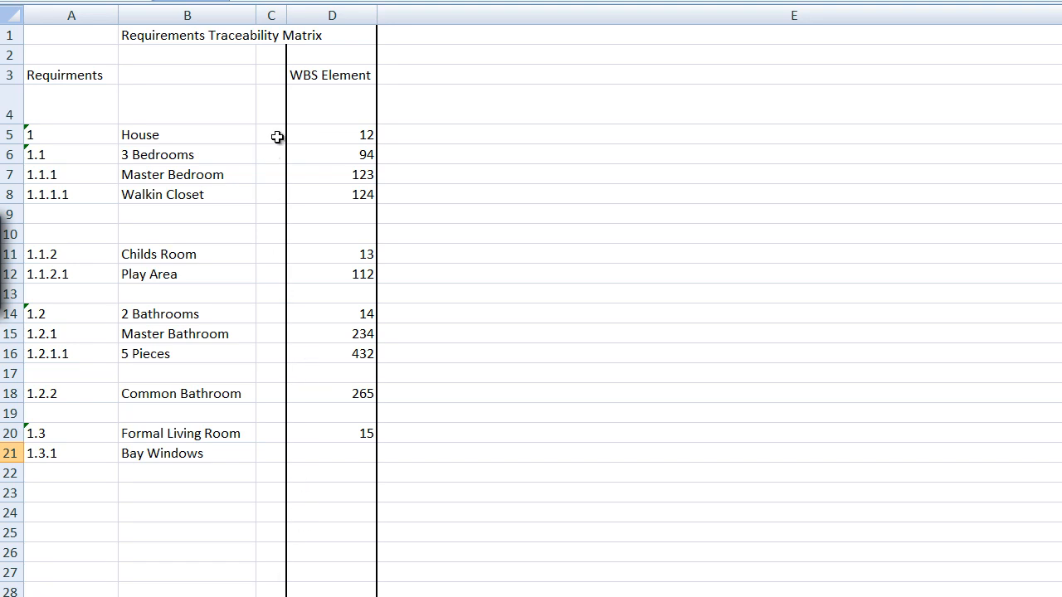
mouse_move(302, 478)
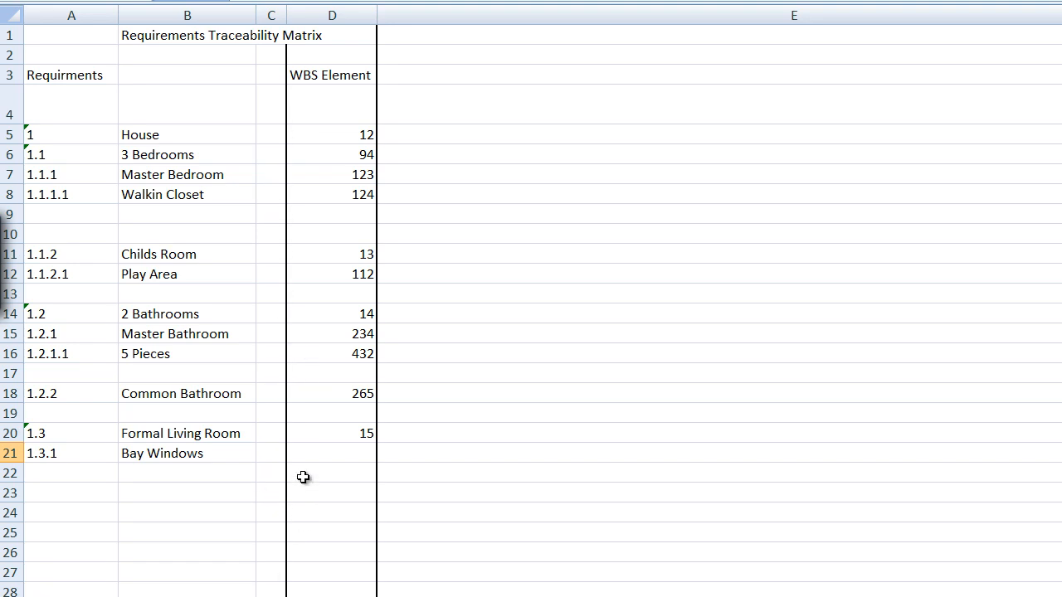
mouse_move(315, 148)
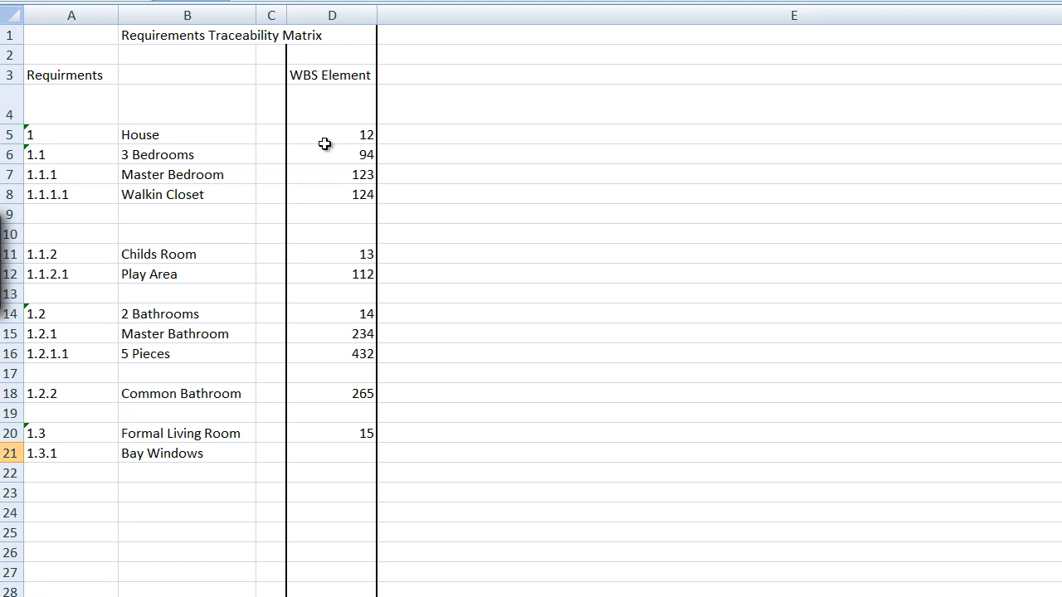
mouse_move(166, 139)
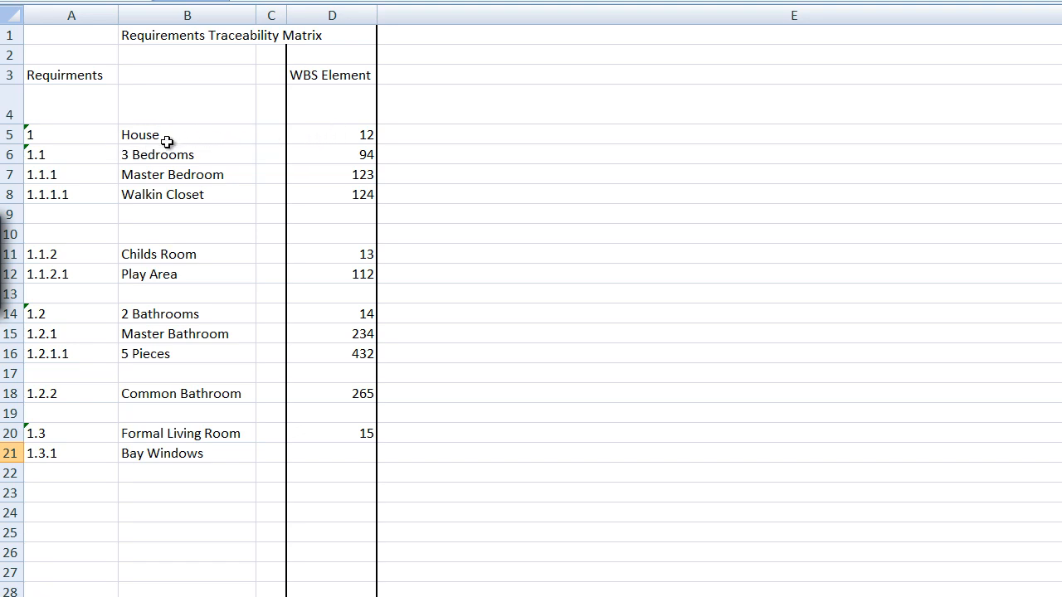
mouse_move(342, 139)
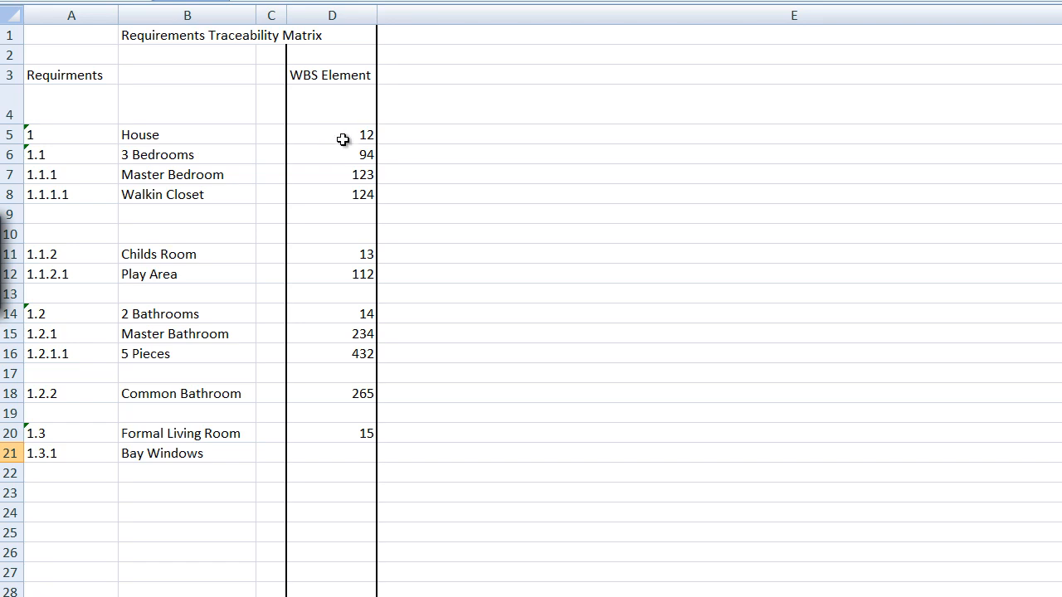
mouse_move(348, 136)
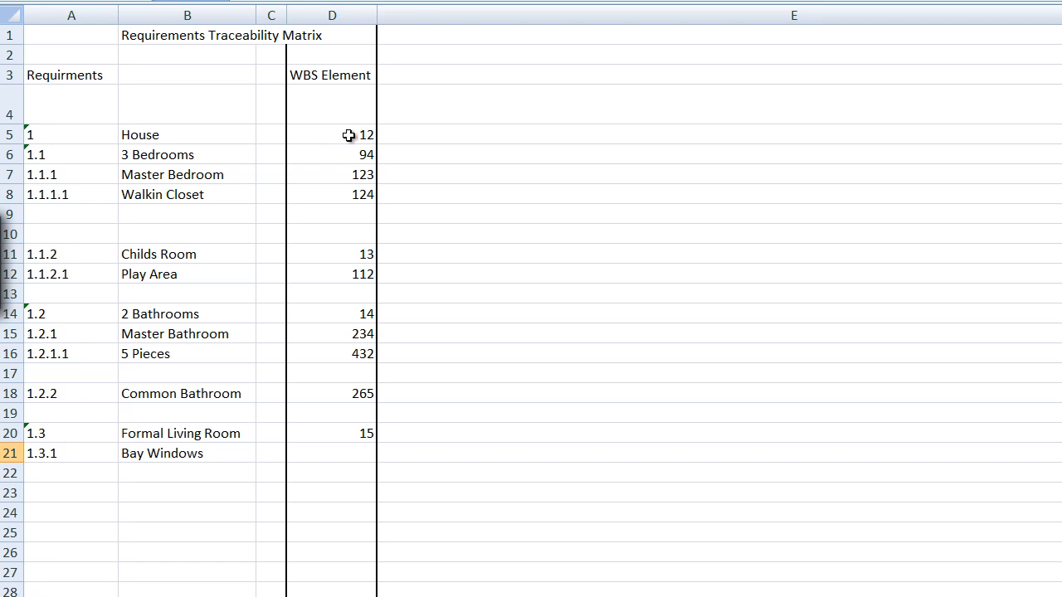
mouse_move(341, 143)
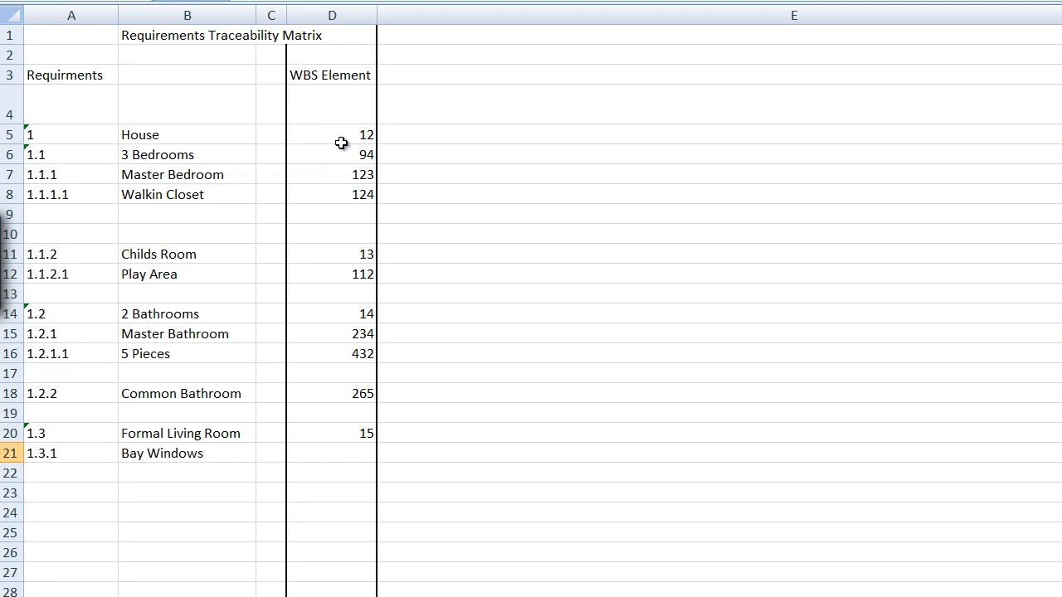
mouse_move(192, 162)
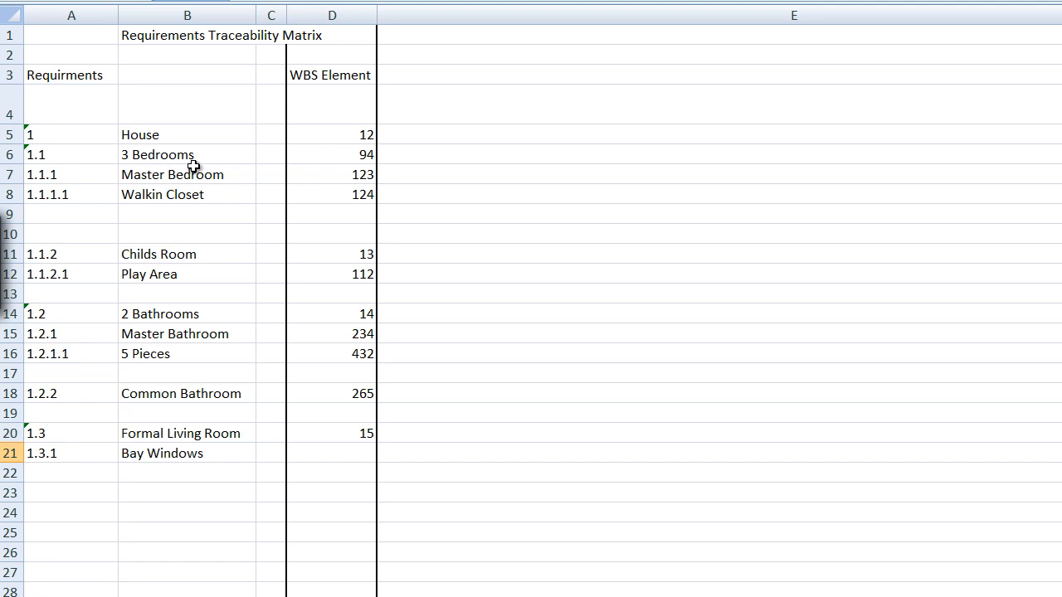
mouse_move(352, 164)
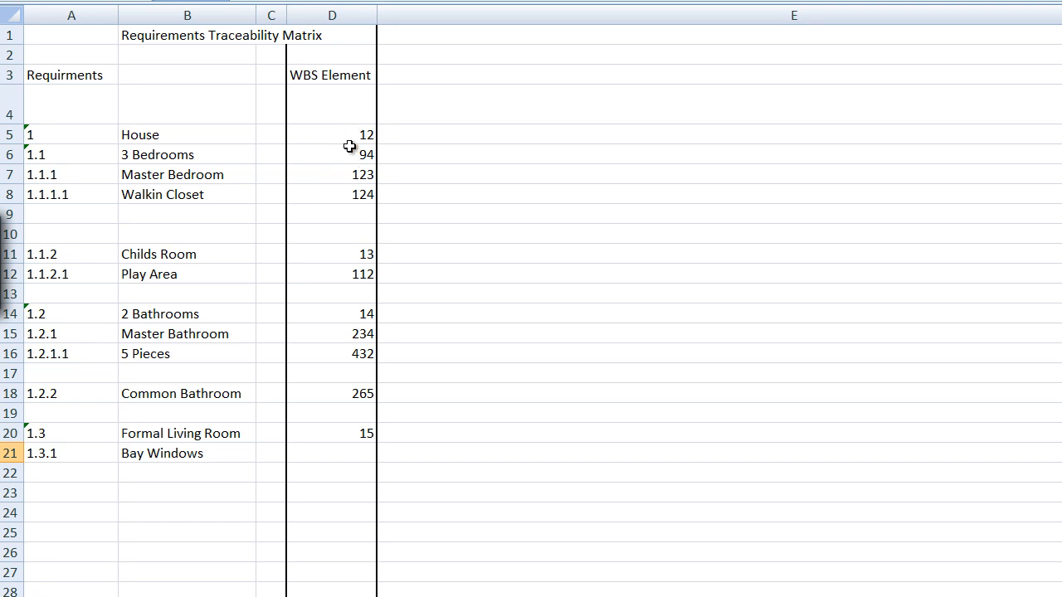
mouse_move(304, 109)
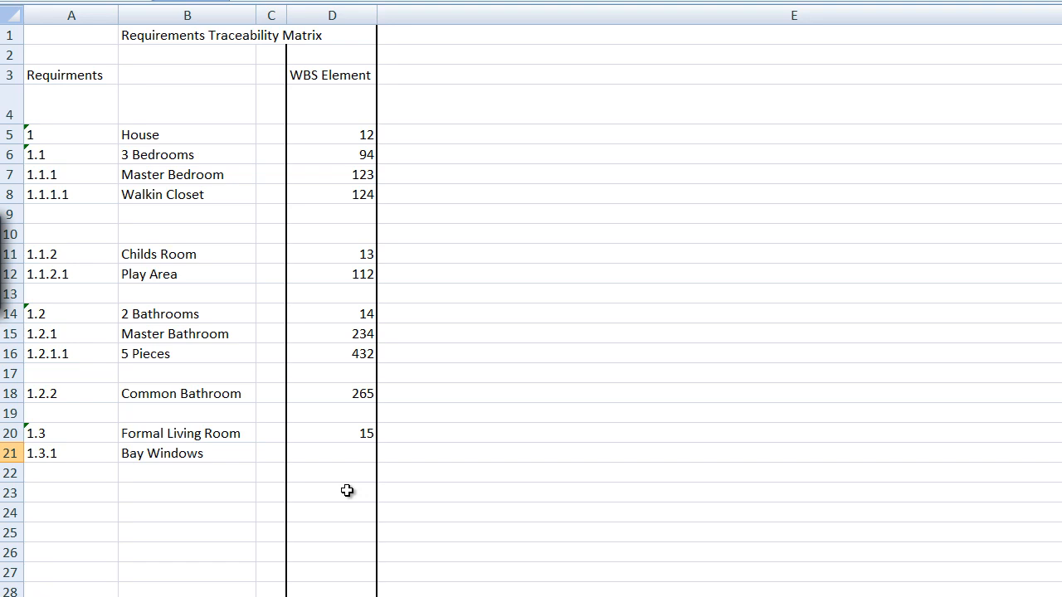
mouse_move(207, 471)
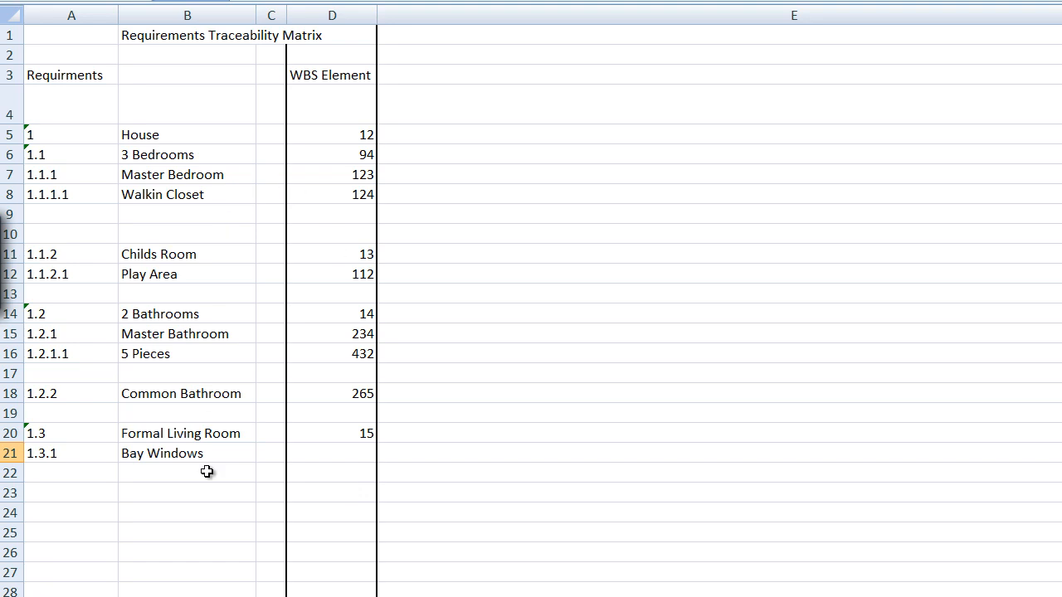
mouse_move(329, 445)
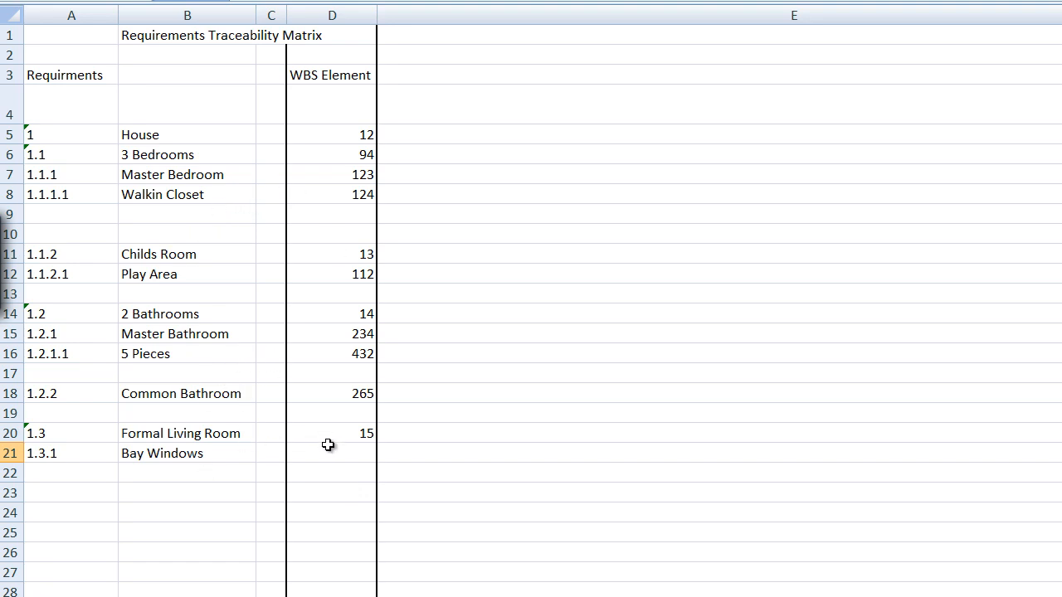
Enter WBS number 342 beside the Bay Windows requirement
click(332, 453)
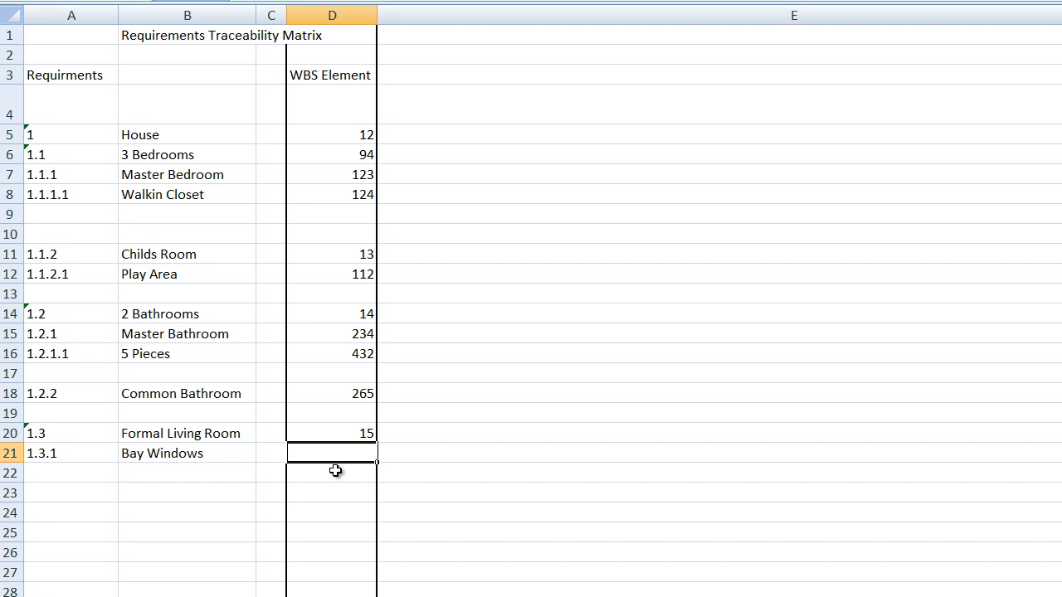
text(34)
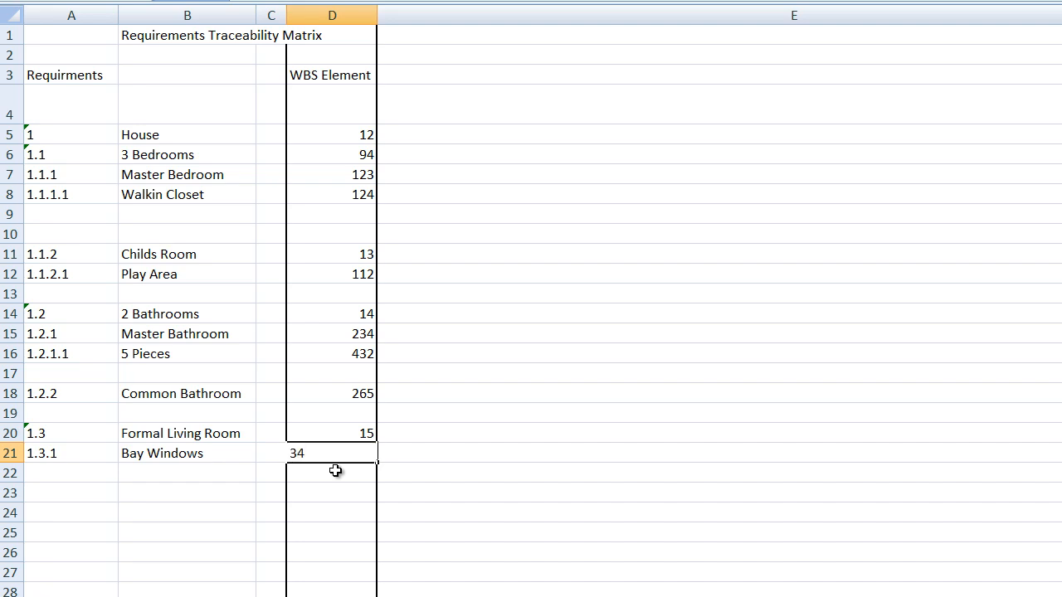
text(342)
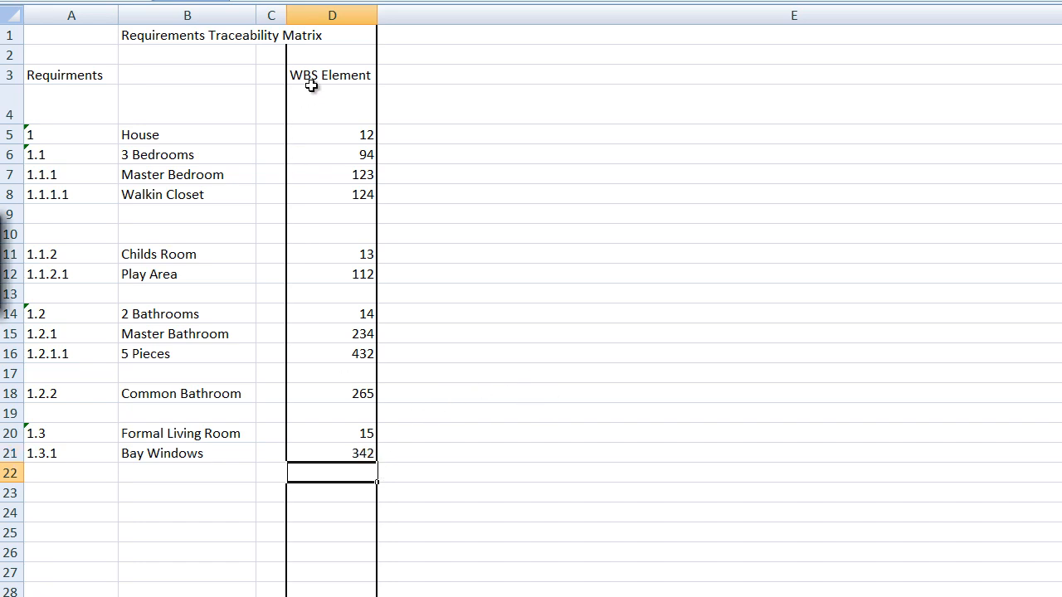
click(332, 105)
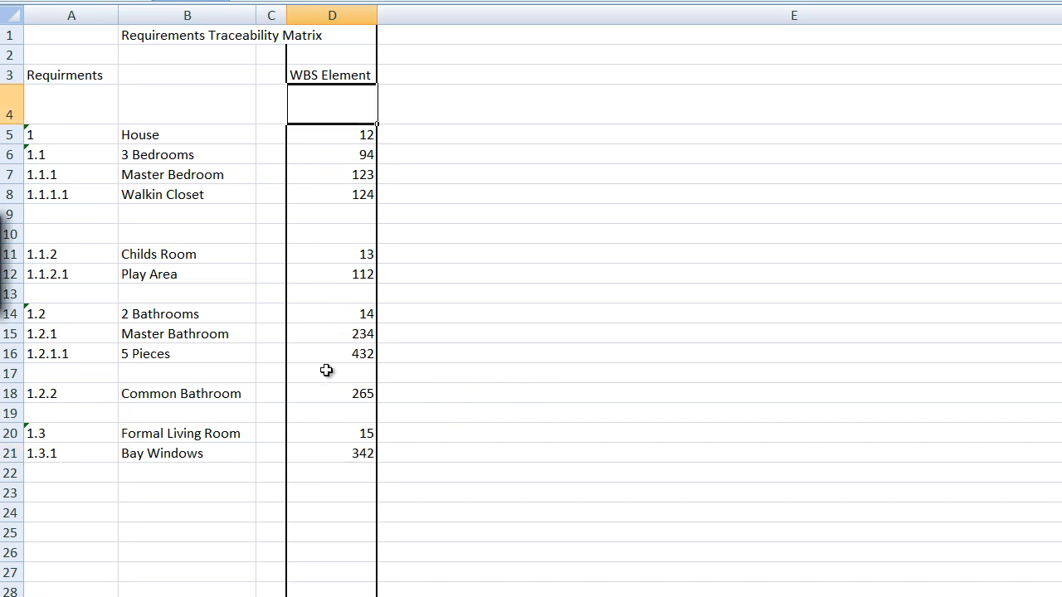
mouse_move(335, 511)
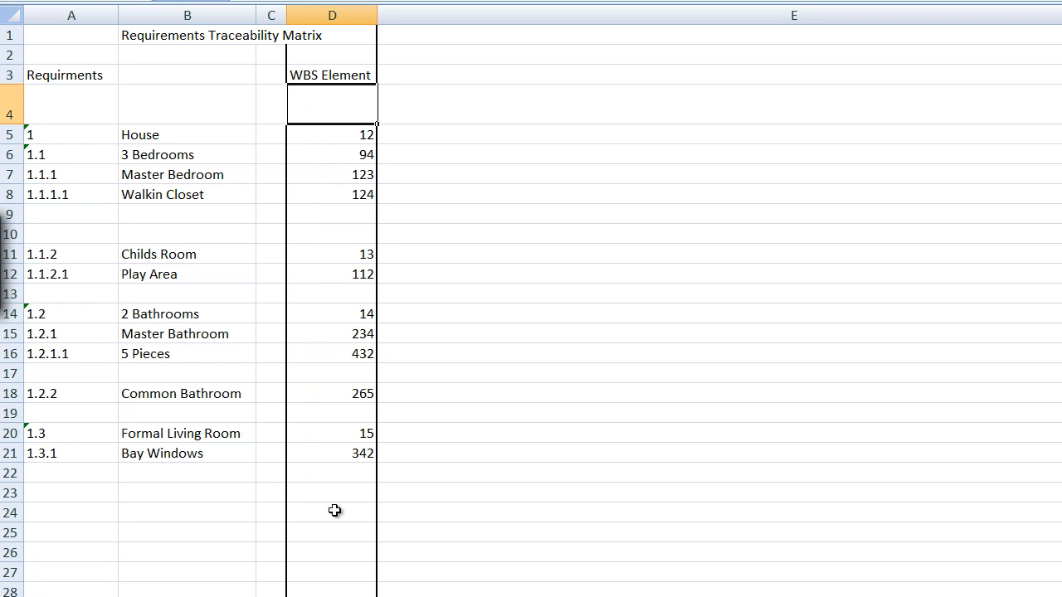
mouse_move(183, 295)
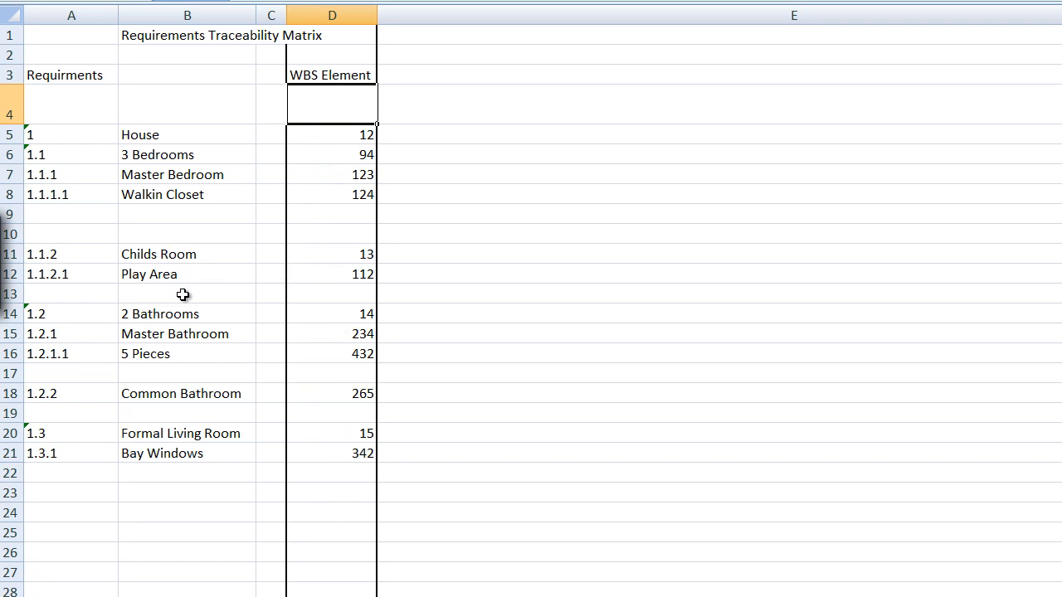
mouse_move(300, 317)
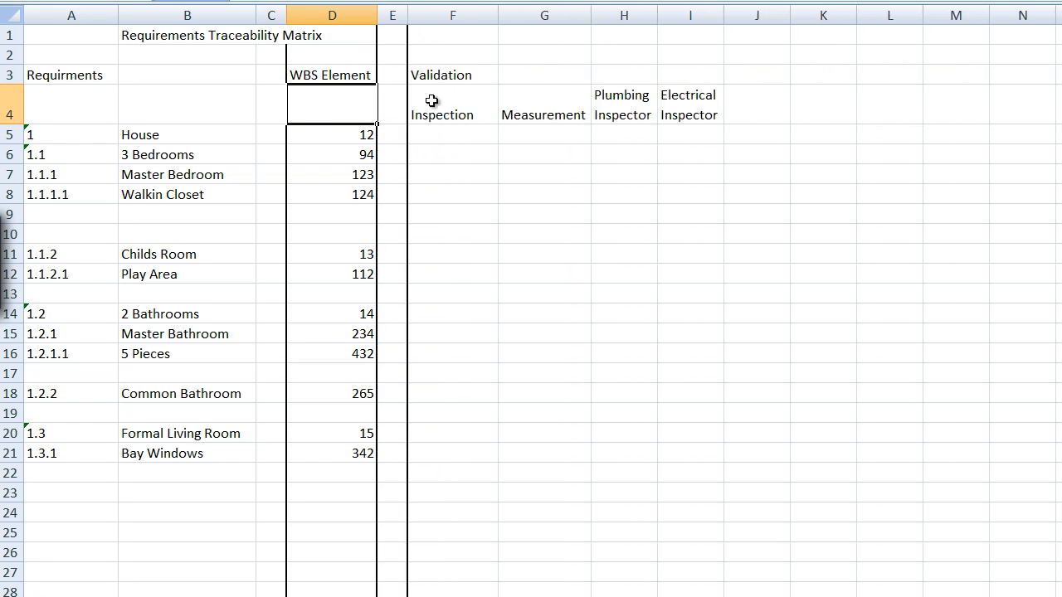
mouse_move(455, 126)
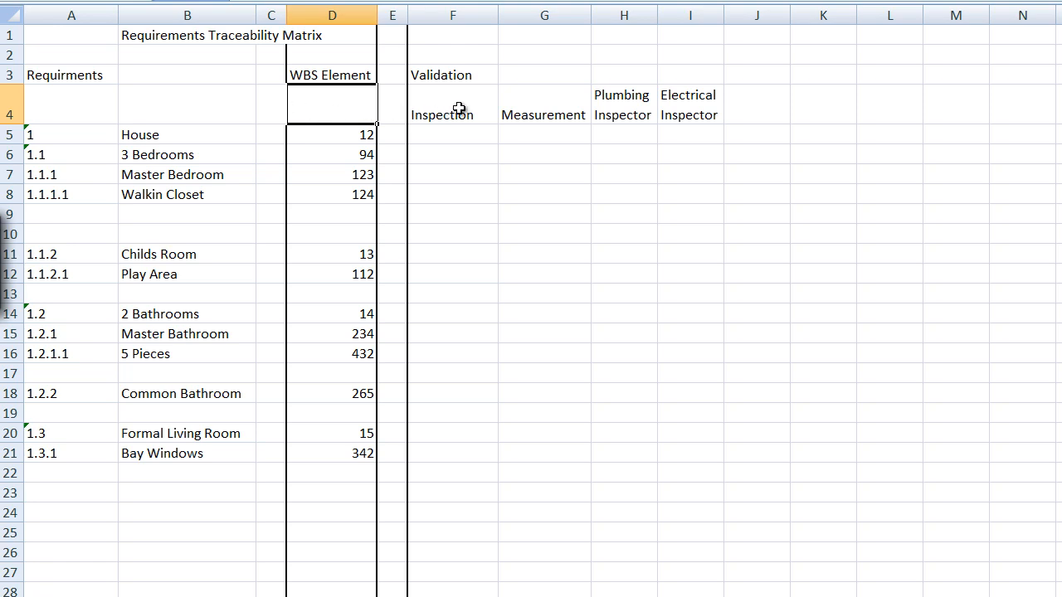
mouse_move(451, 109)
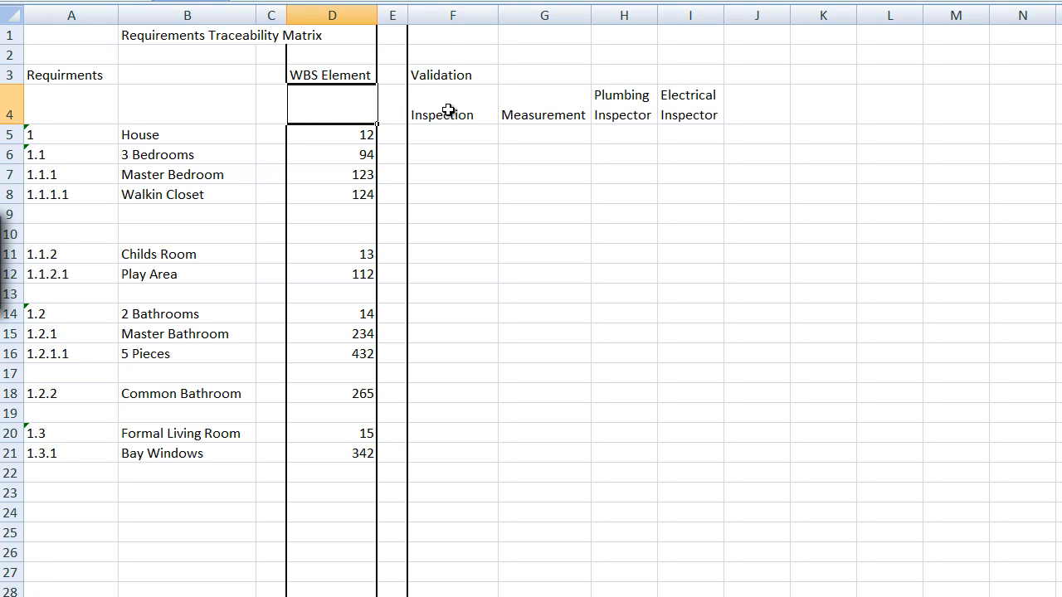
mouse_move(592, 109)
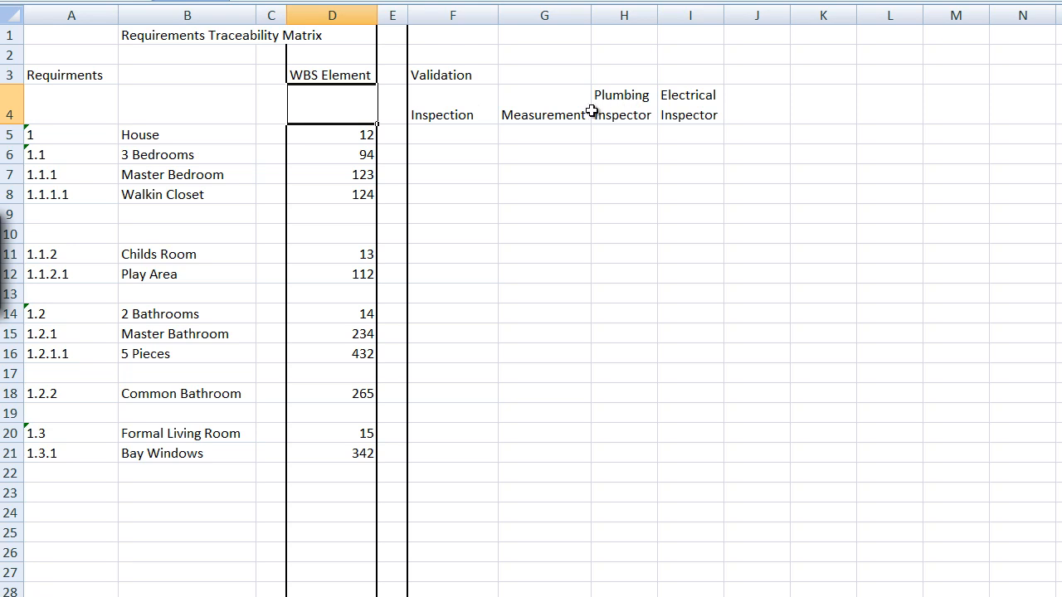
mouse_move(567, 109)
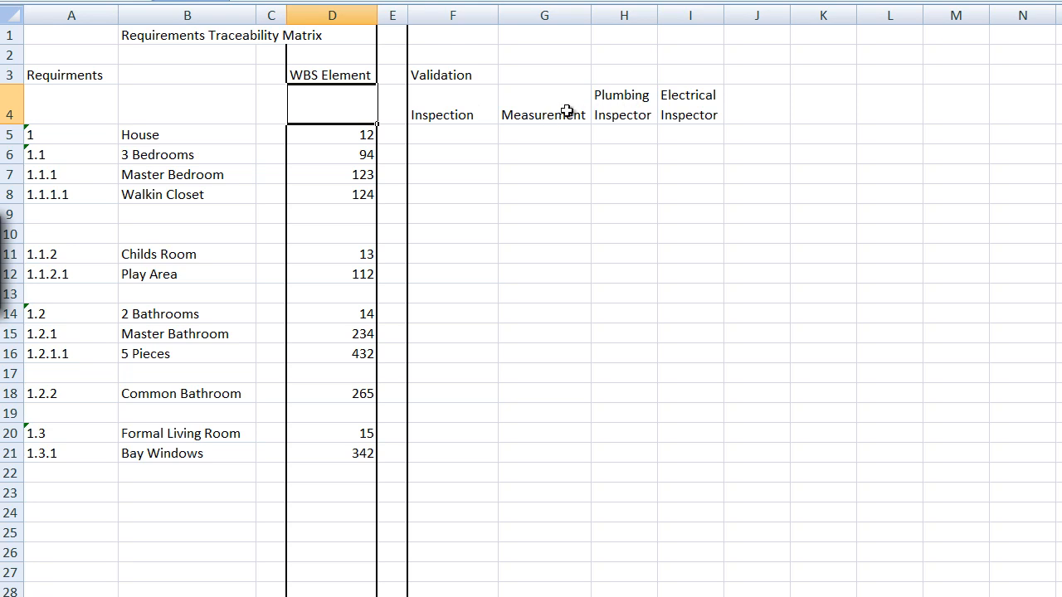
mouse_move(618, 106)
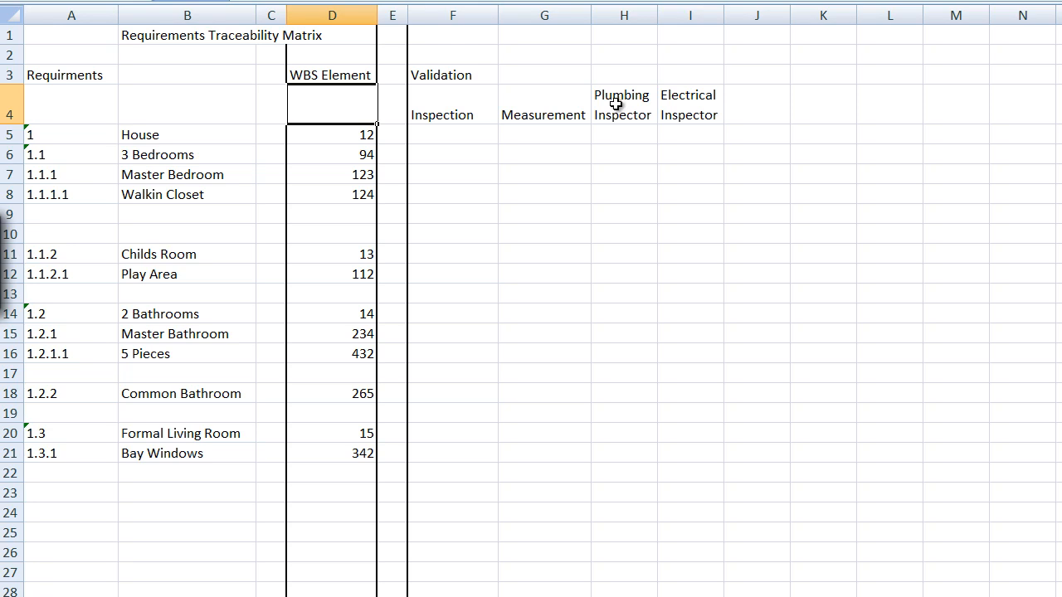
mouse_move(686, 105)
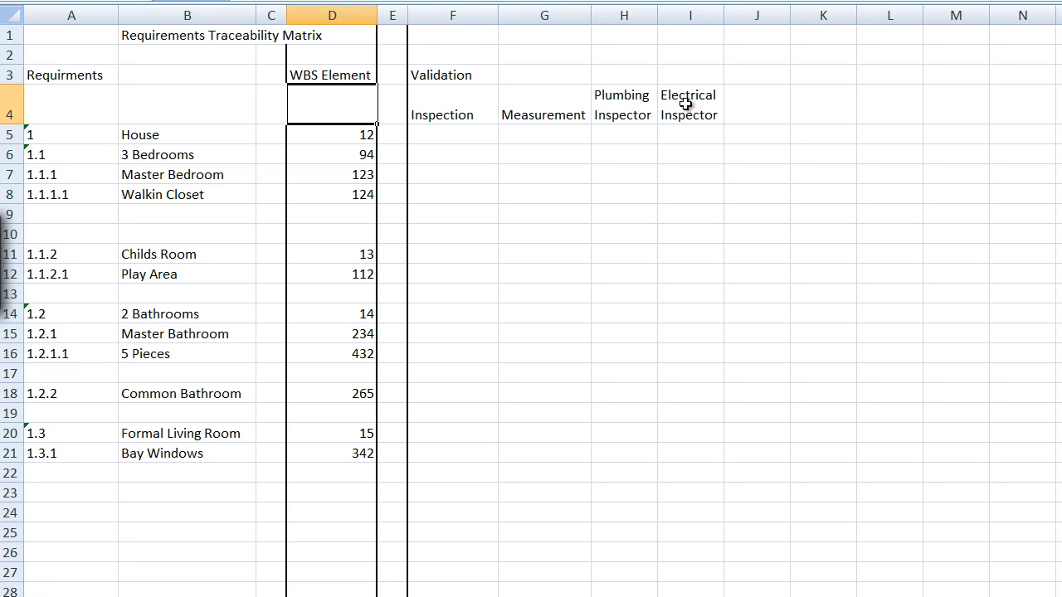
mouse_move(757, 108)
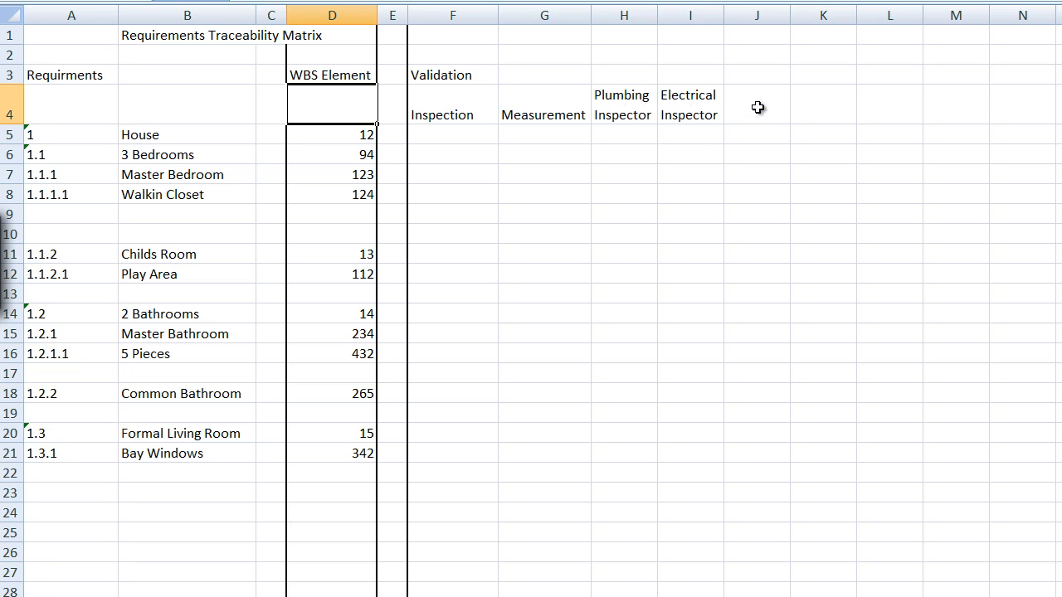
mouse_move(925, 89)
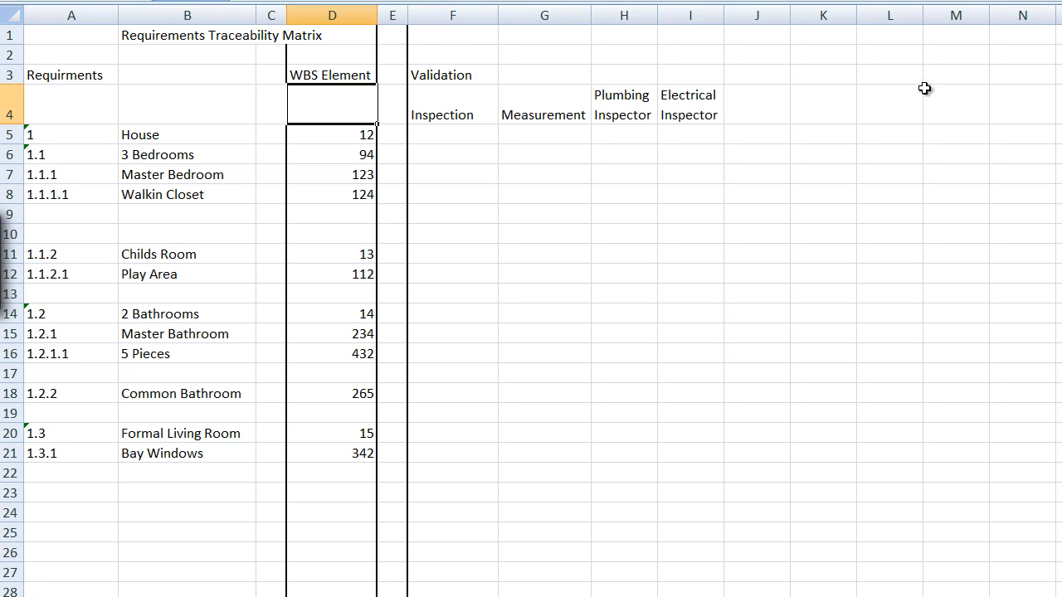
mouse_move(507, 295)
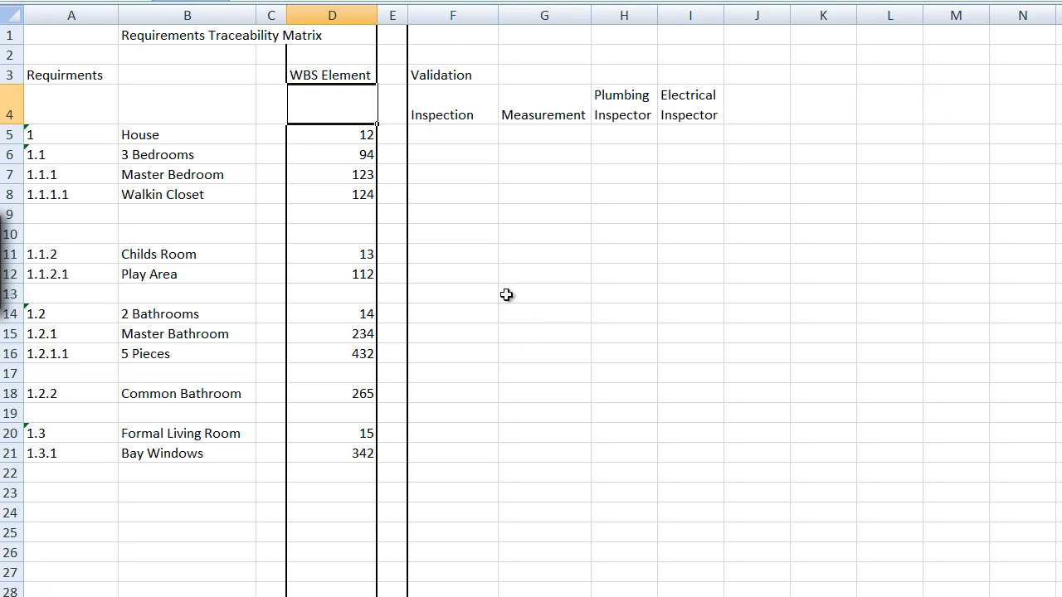
Mark House (F5) and 3 Bedrooms (F6, G6) with X in the validation columns
click(452, 133)
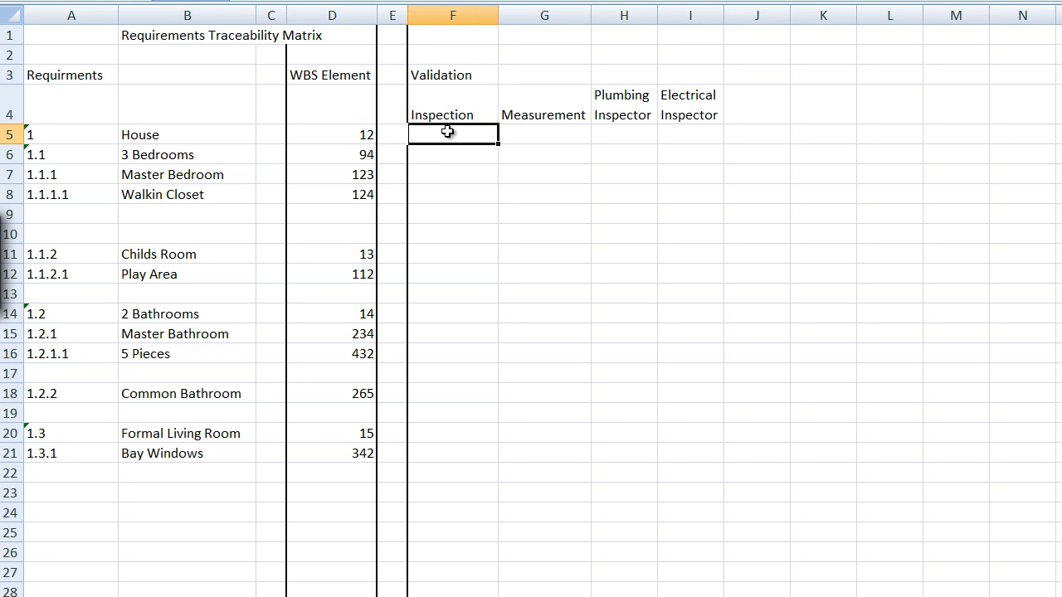
text(x)
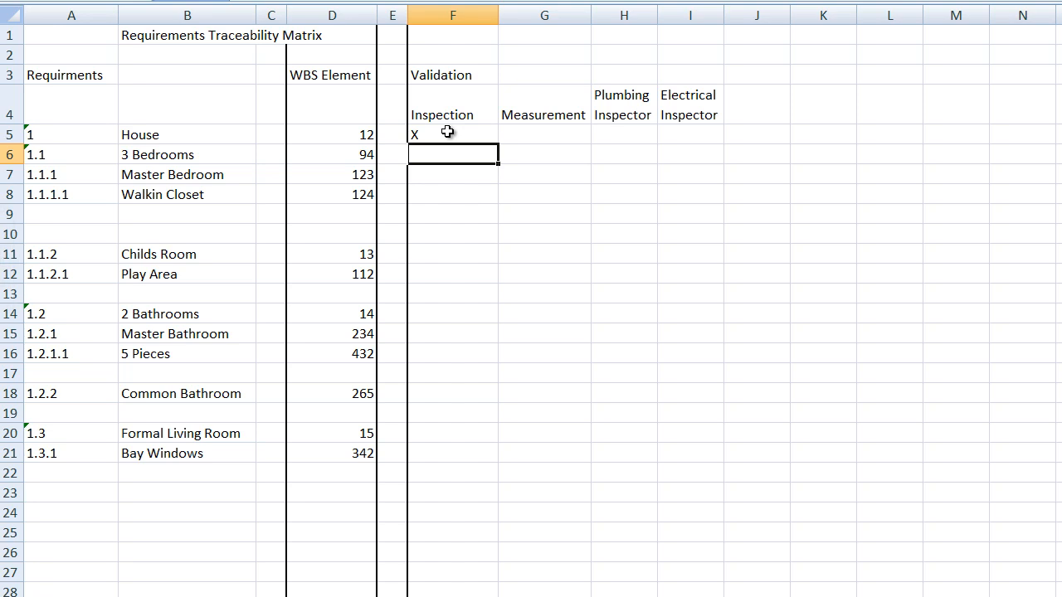
text(X)
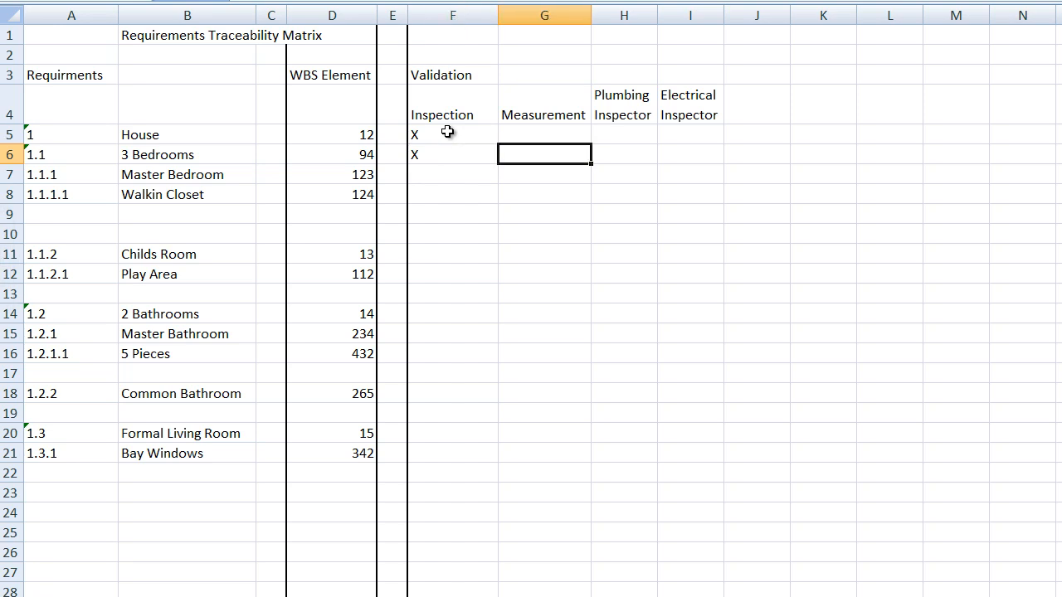
text(X)
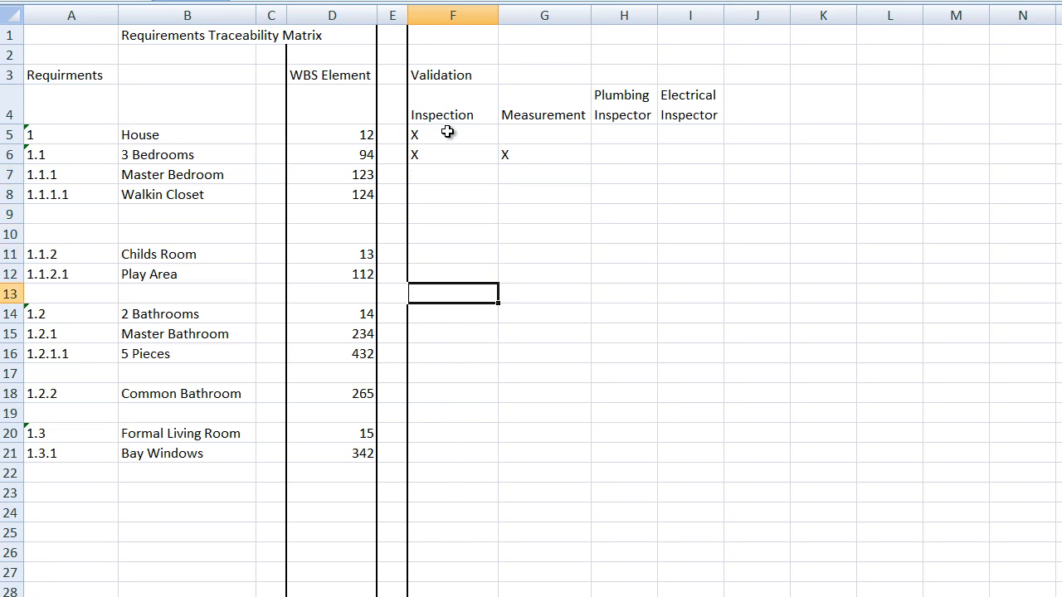
Mark Master Bathroom (F15, G15) and 5 Pieces' Plumbing Inspector cell (H16) with X
click(451, 334)
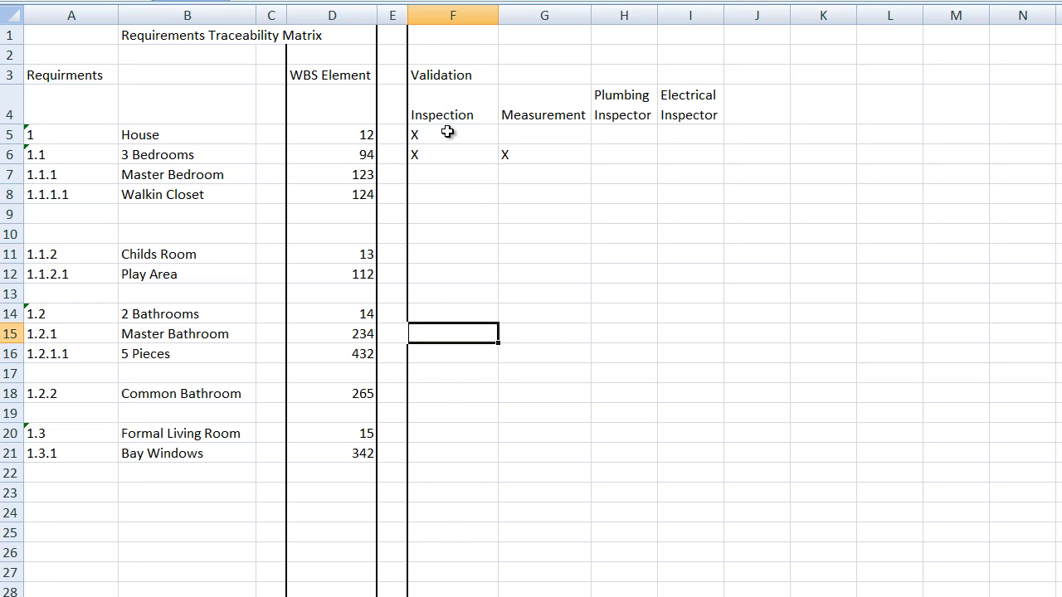
text(X)
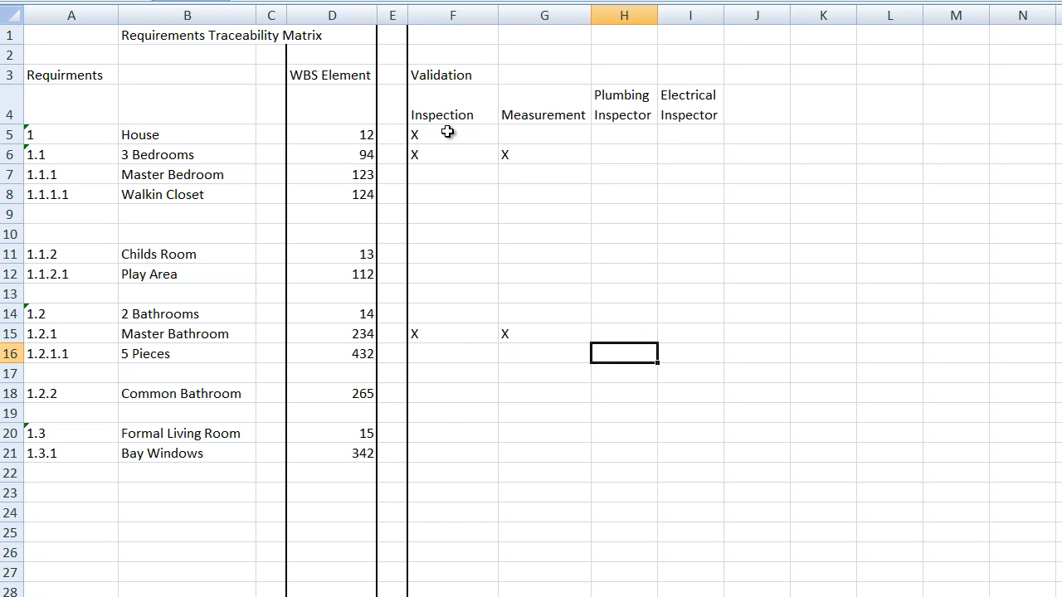
text(X)
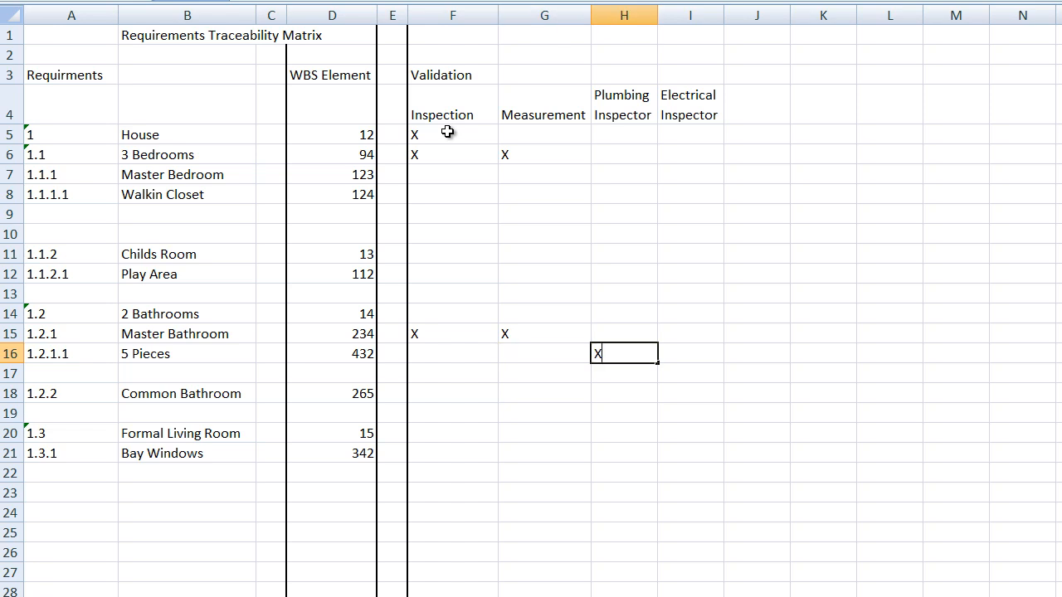
key(down)
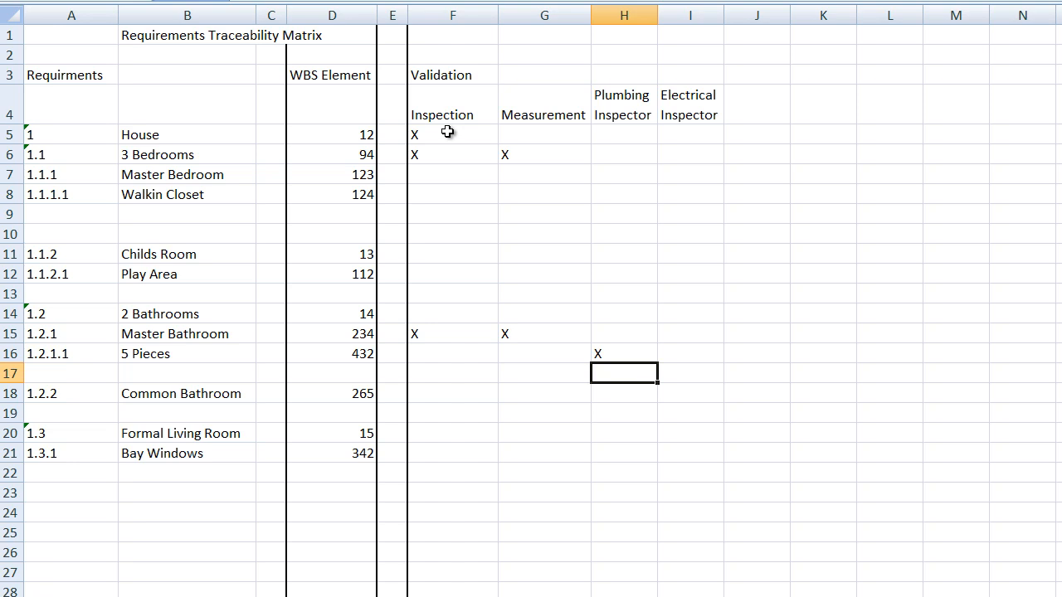
mouse_move(163, 93)
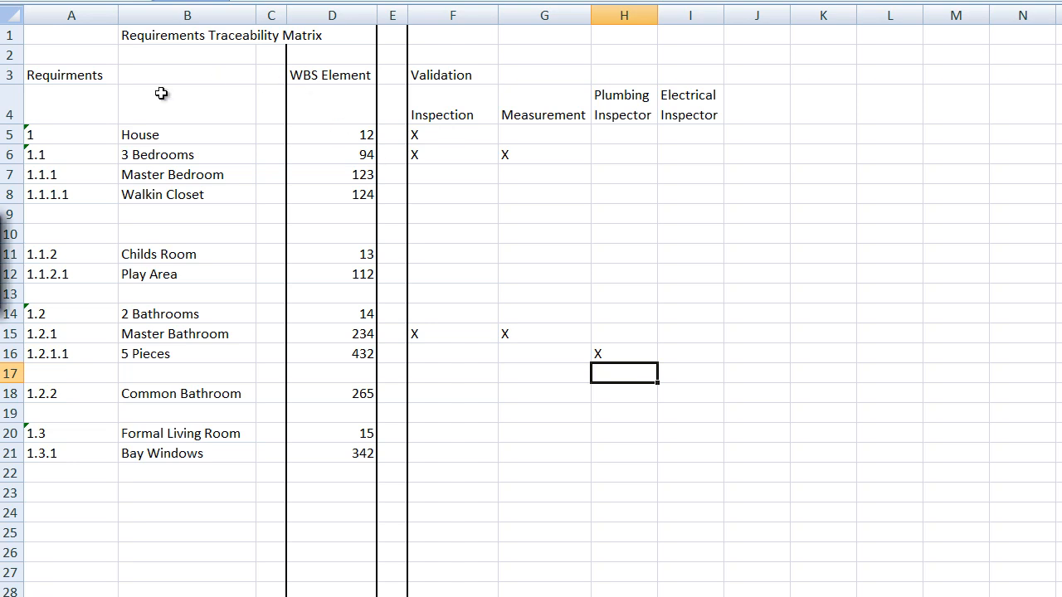
mouse_move(489, 136)
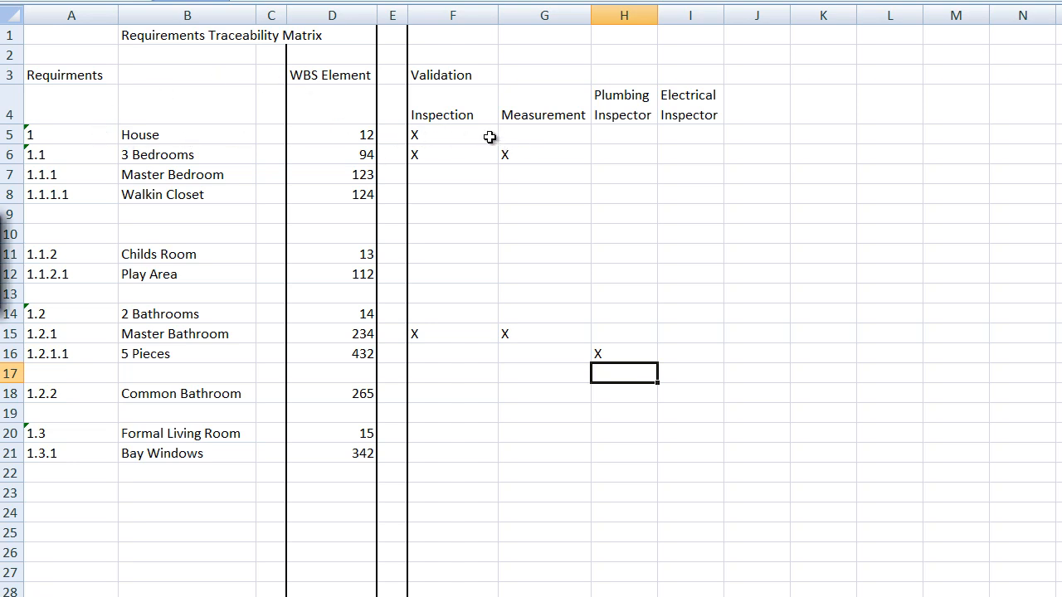
mouse_move(507, 137)
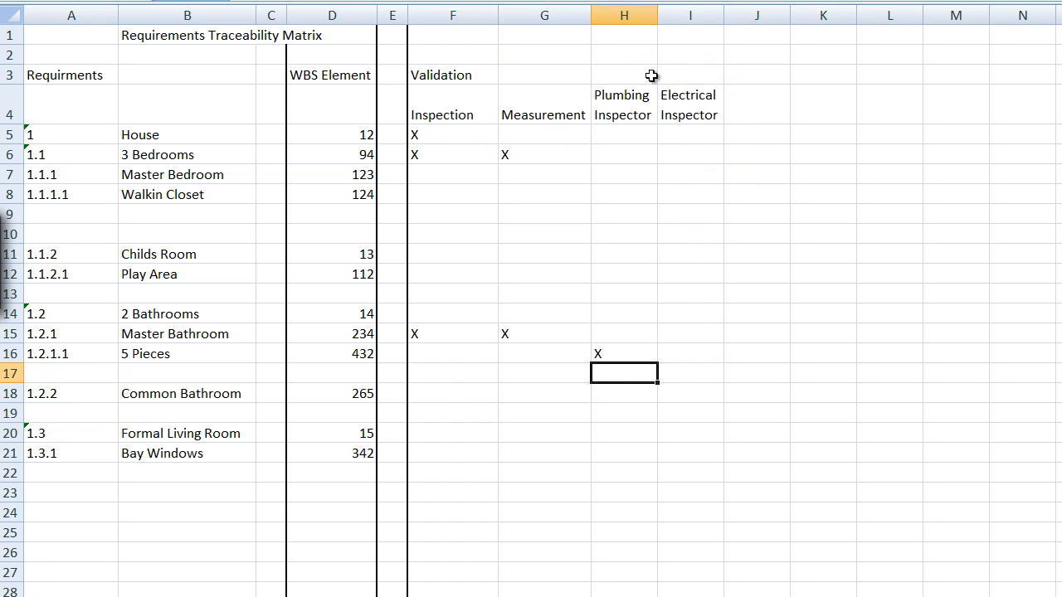
mouse_move(667, 86)
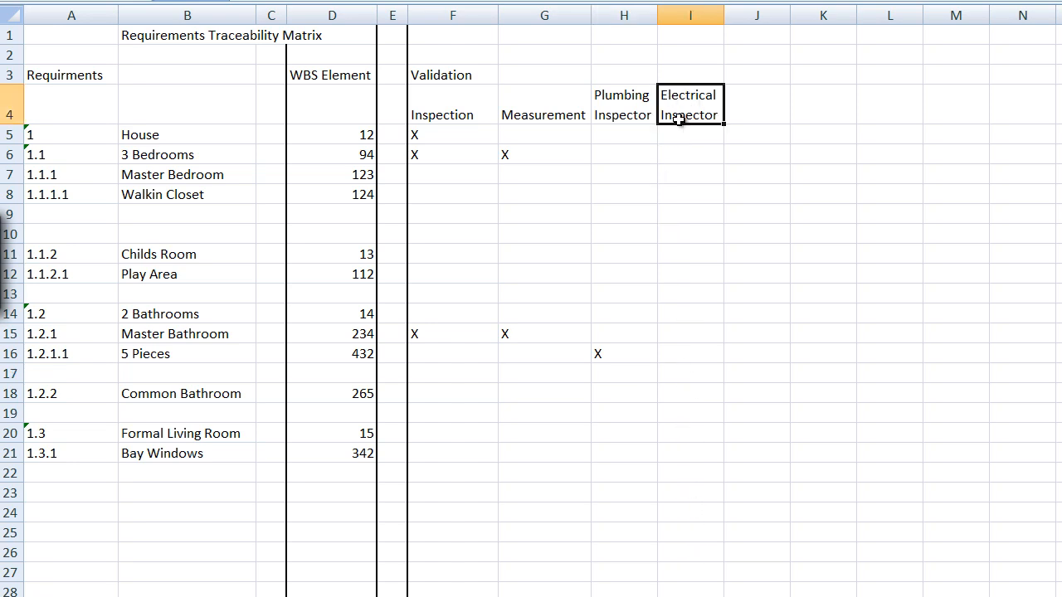
mouse_move(223, 272)
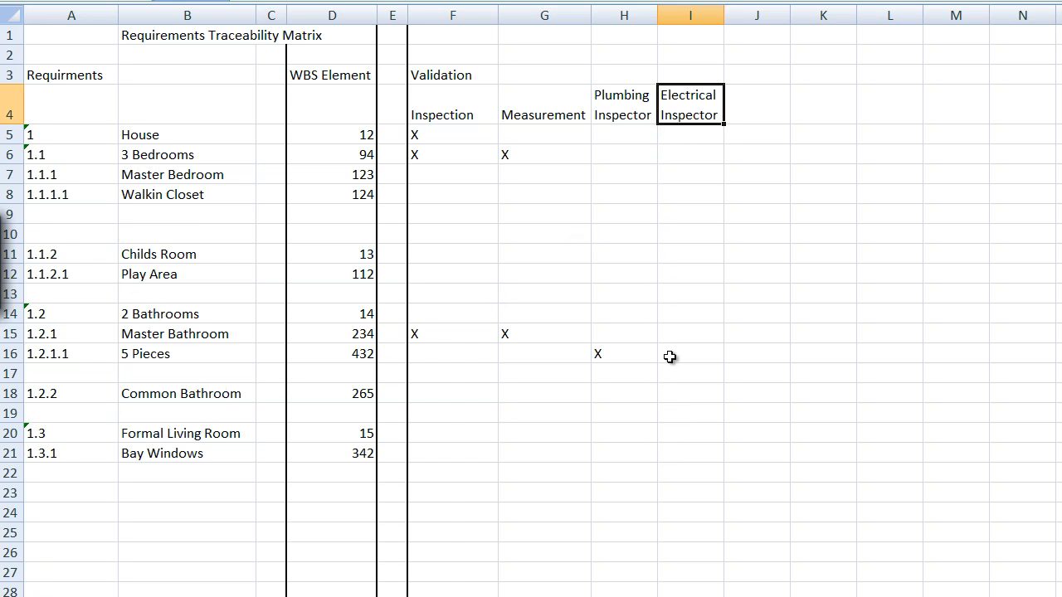
mouse_move(64, 235)
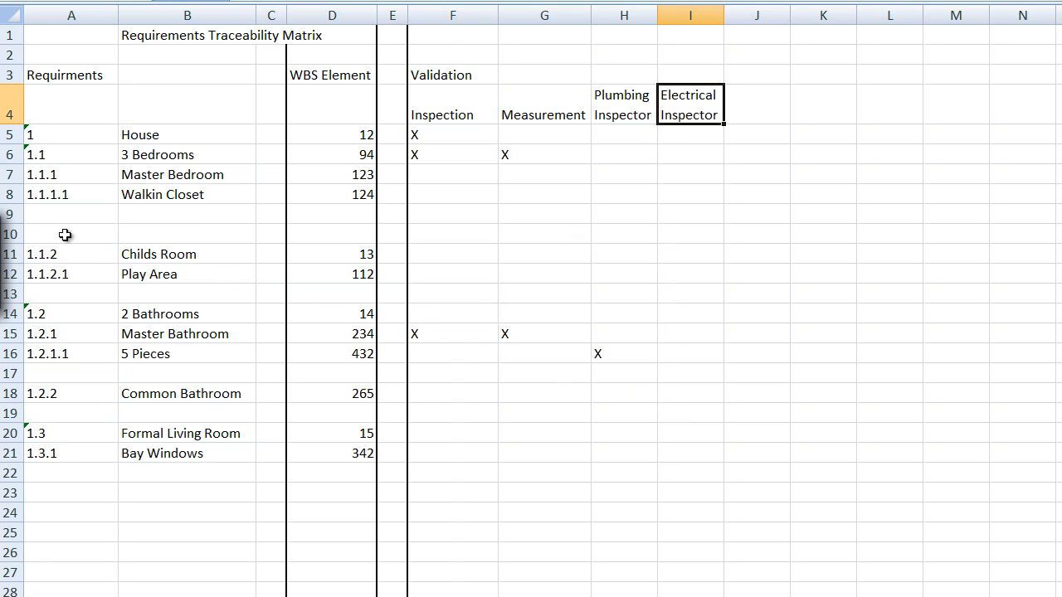
mouse_move(122, 239)
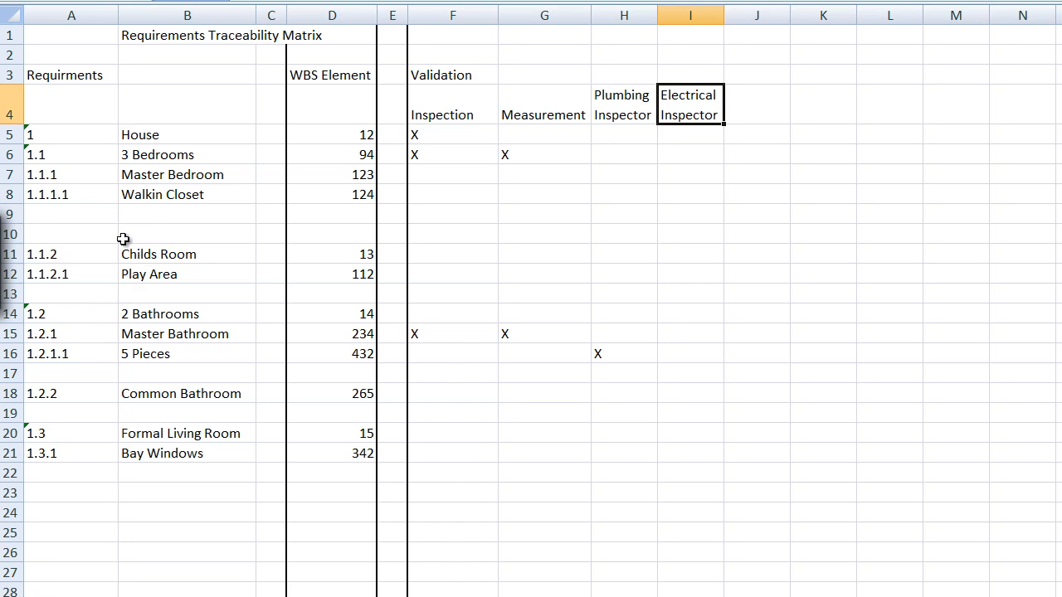
mouse_move(113, 294)
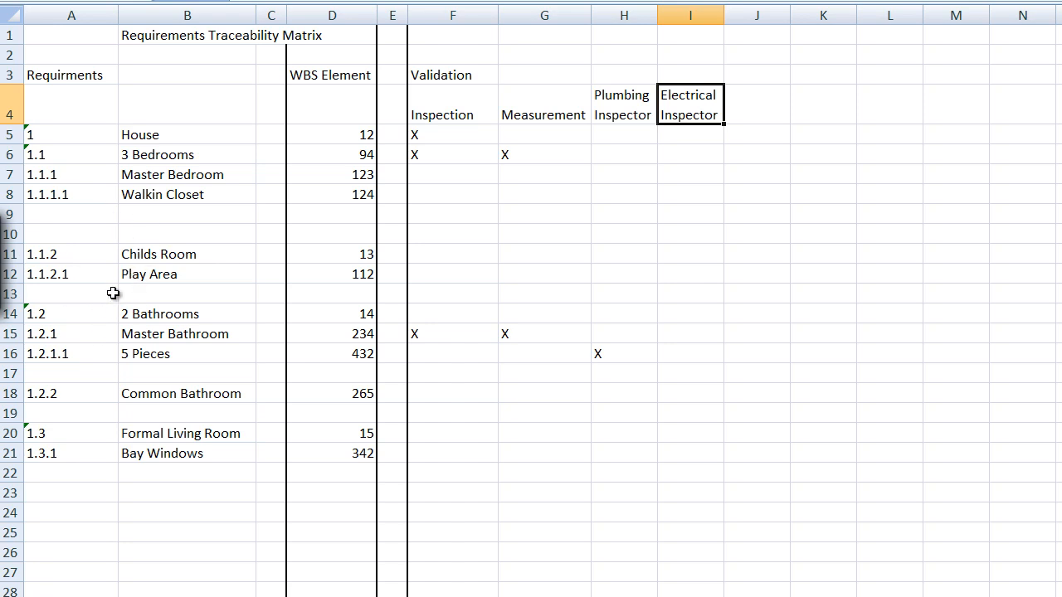